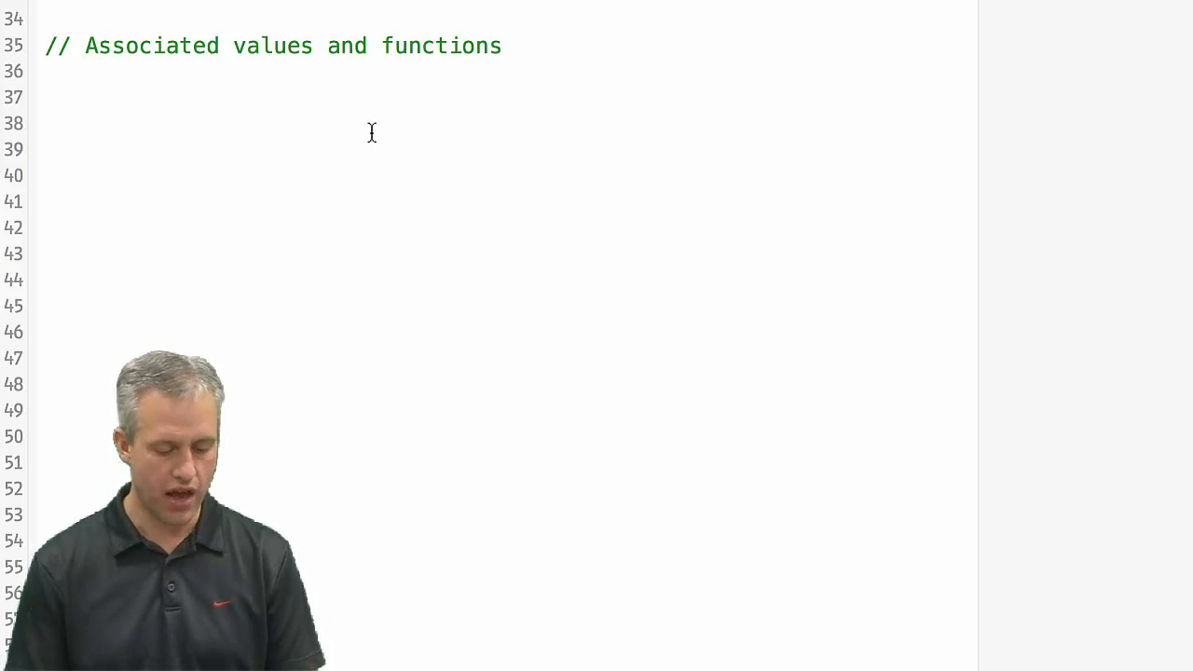
# Declare enum Homework with cases NoHomework, InProgress and Done, starting InProgress's (Int associated value.
pyautogui.write('enum H')
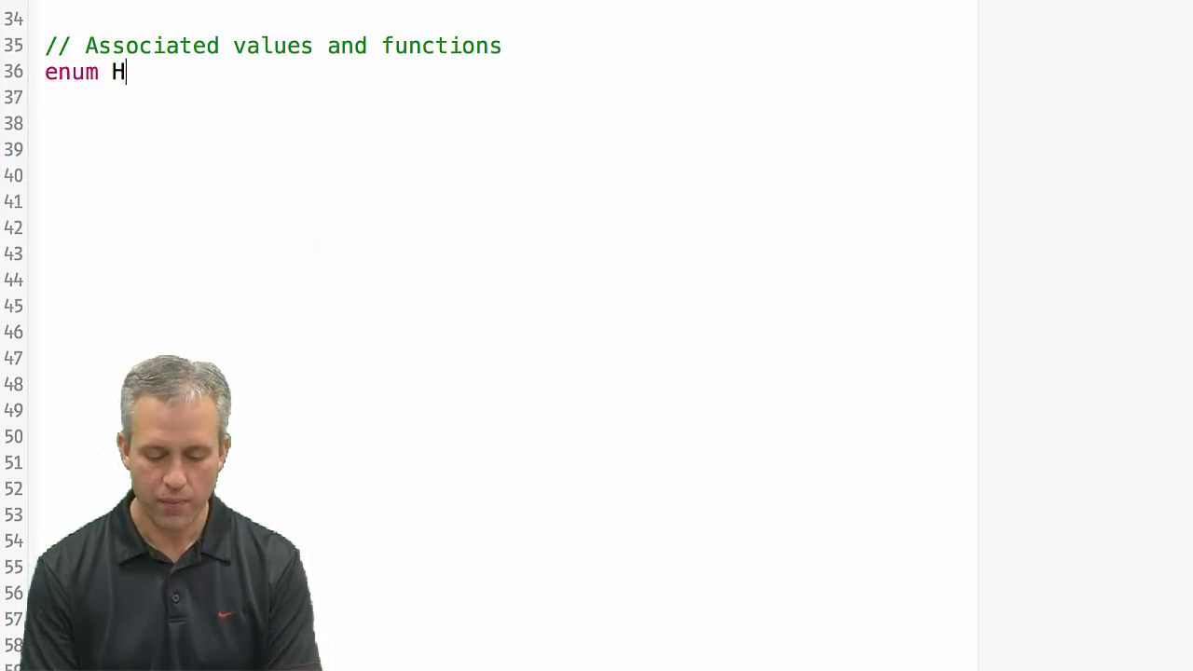
pyautogui.write('omewok')
pyautogui.click(298, 98)
pyautogui.write('case')
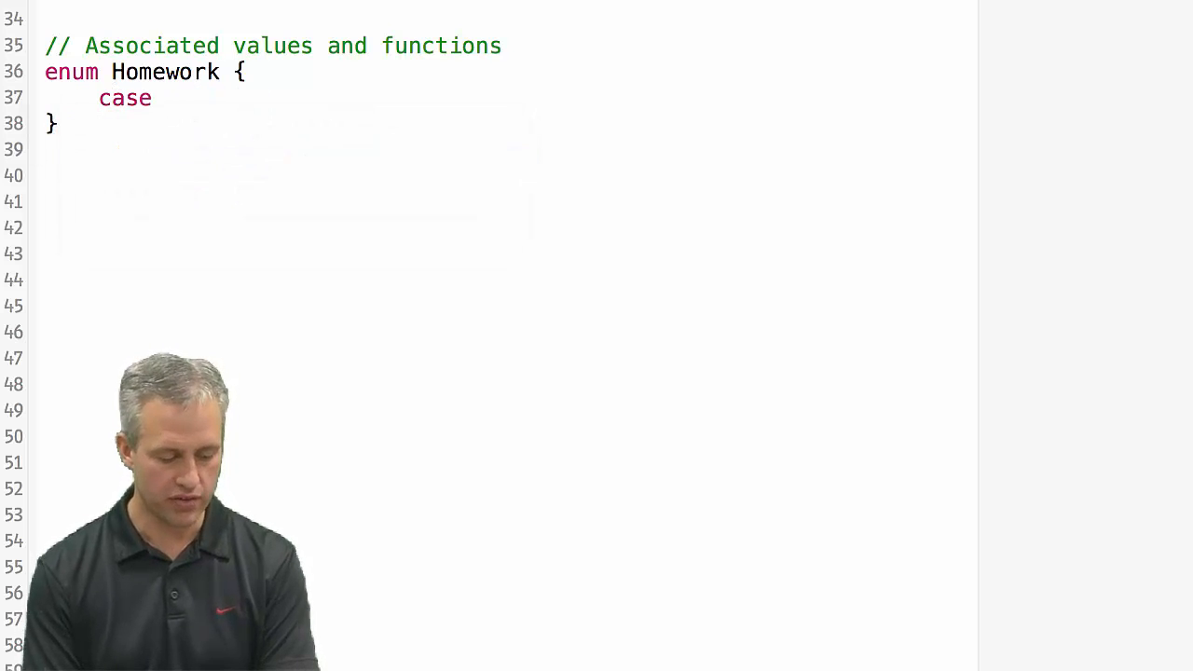
pyautogui.write('NoH')
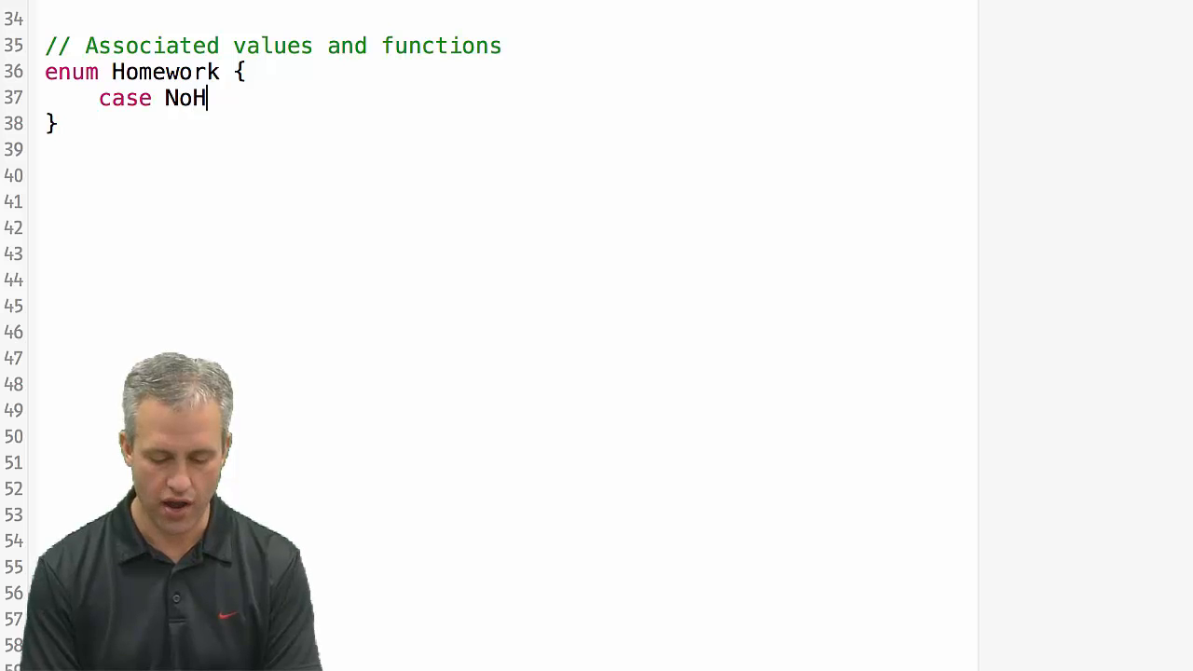
pyautogui.write('omework')
pyautogui.write('cas')
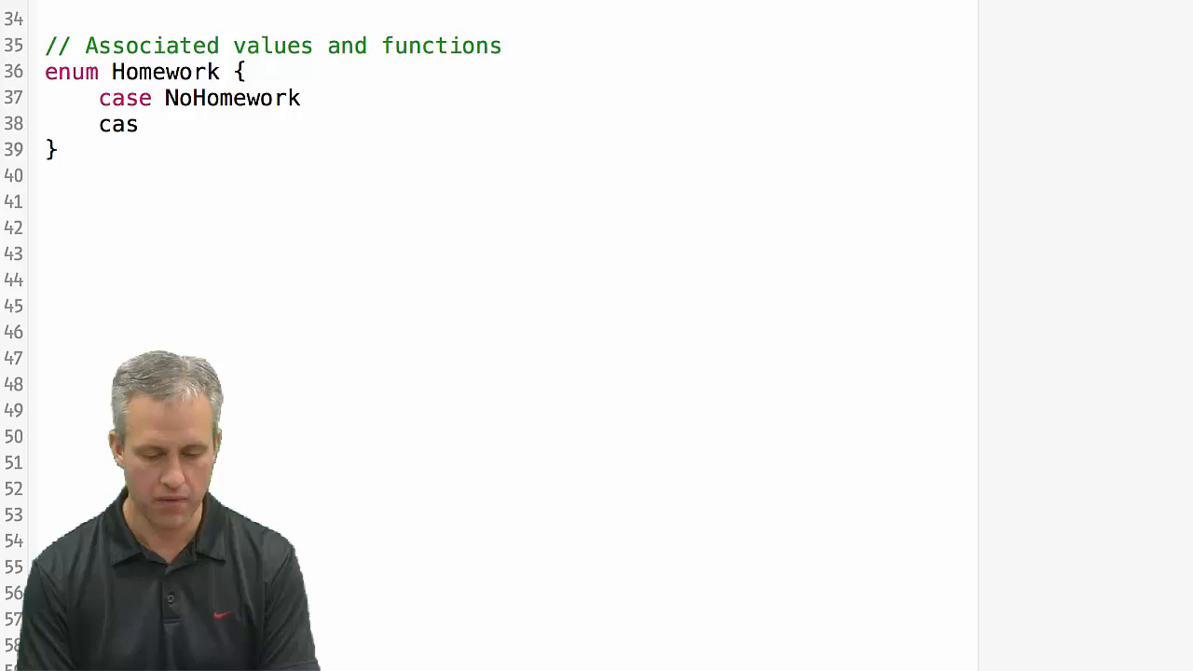
pyautogui.write('e InProgress')
pyautogui.write('case')
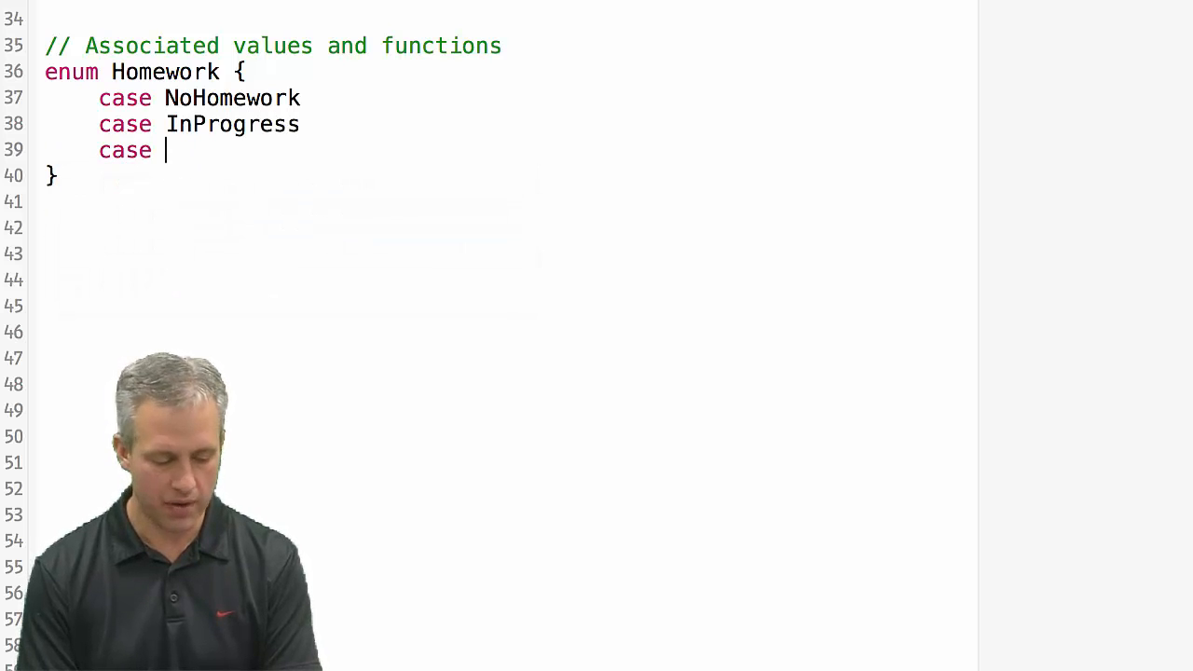
pyautogui.write('Done')
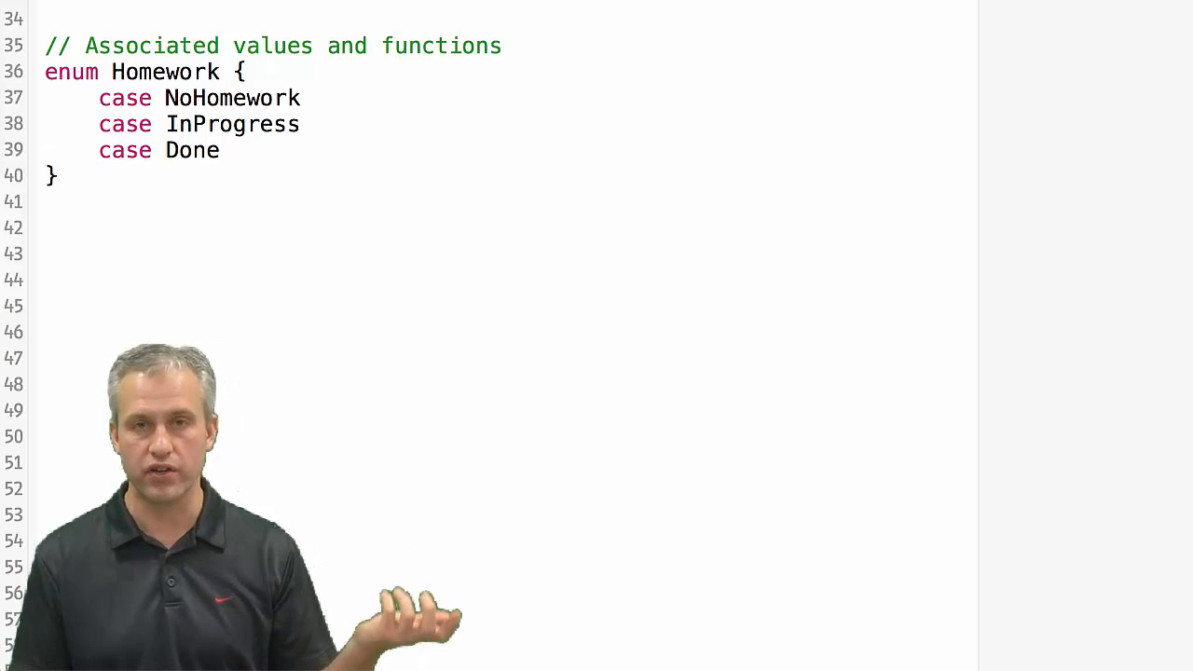
pyautogui.write('(Int, Int')
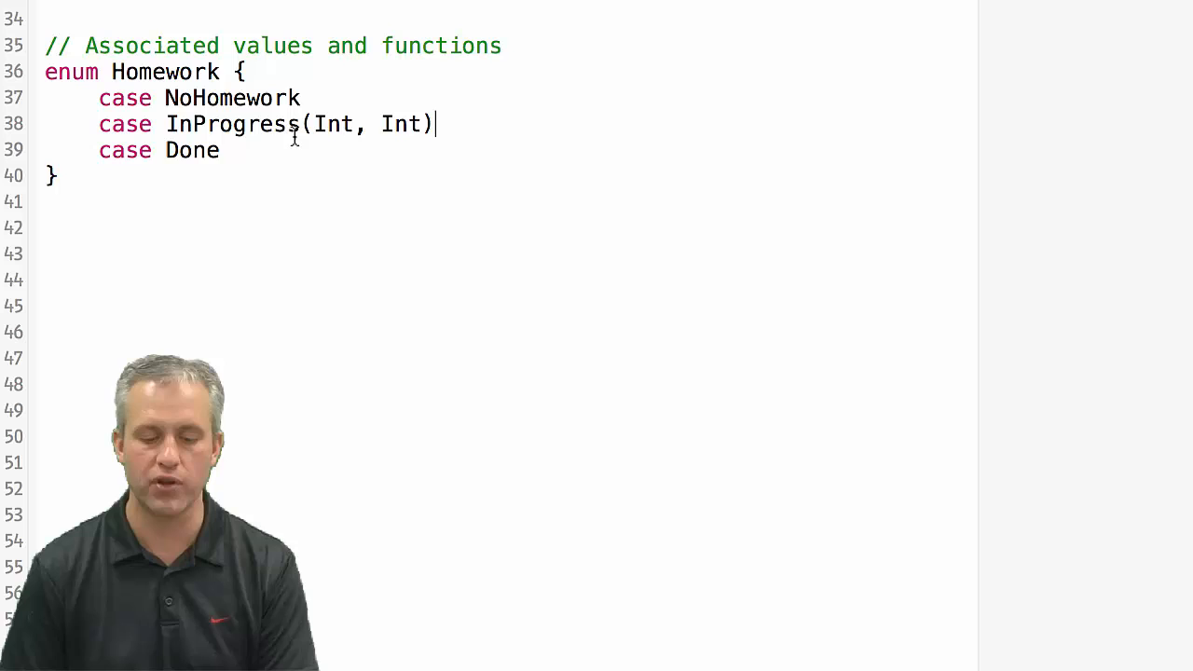
# Select the second Int in InProgress(Int, Int), then move to the blank line below the enum.
pyautogui.doubleClick(333, 124)
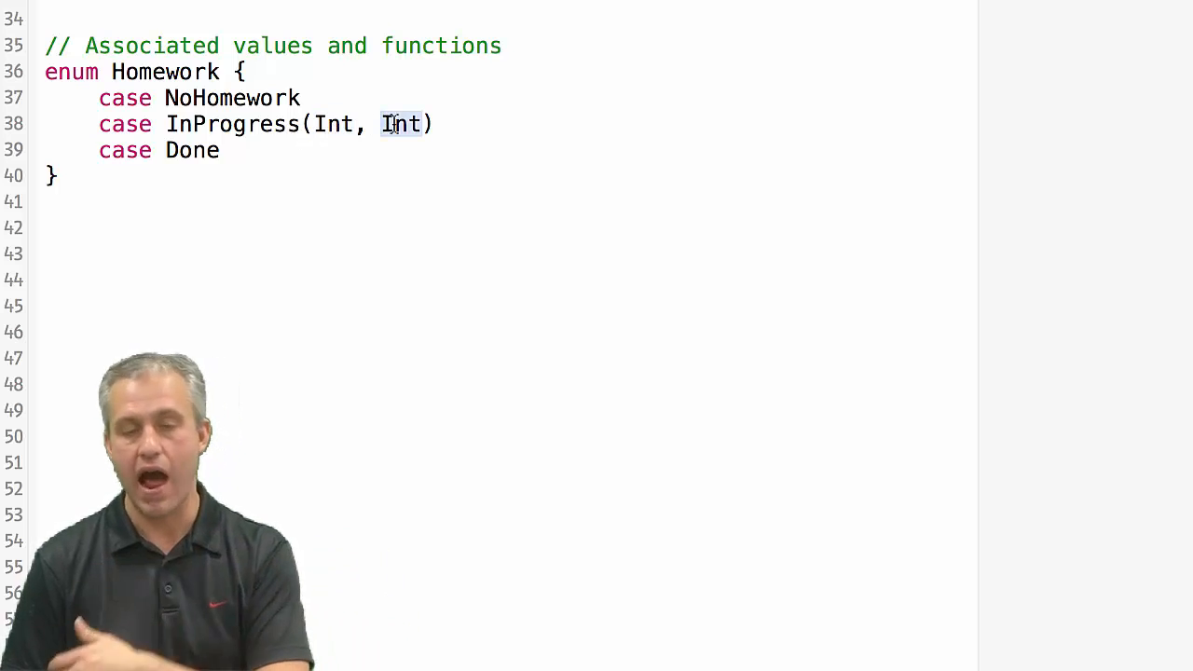
pyautogui.click(300, 97)
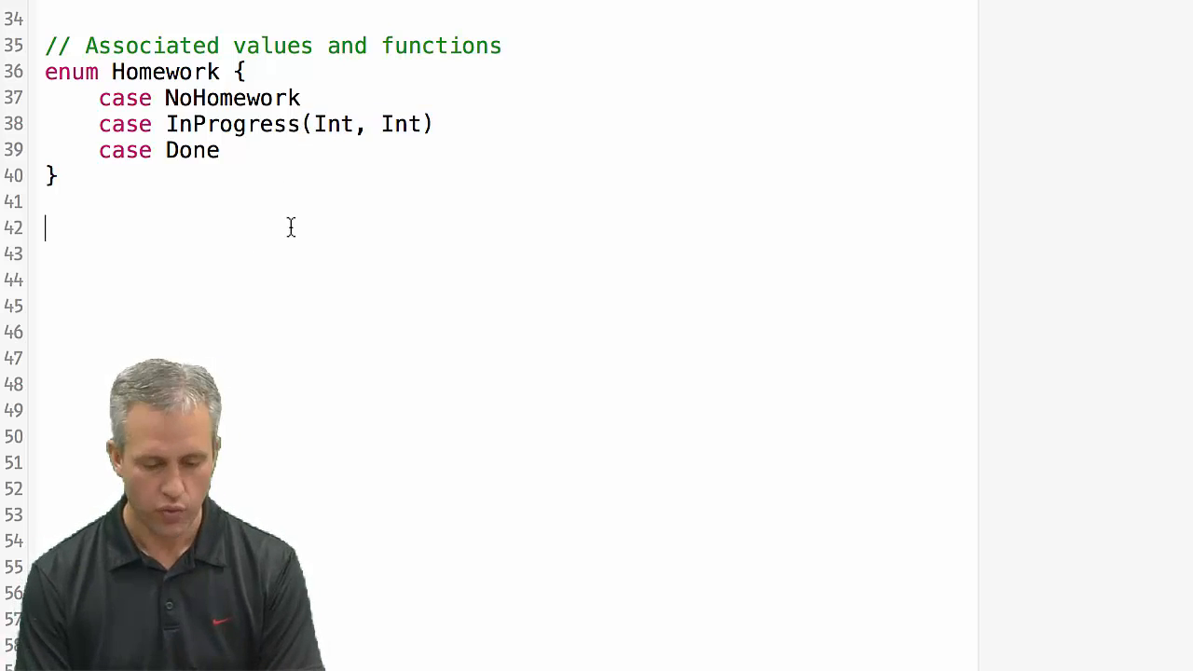
# Declare var myHwStatus = Homework.InProgress(2, 10) using the autocompleted case.
pyautogui.write('var my')
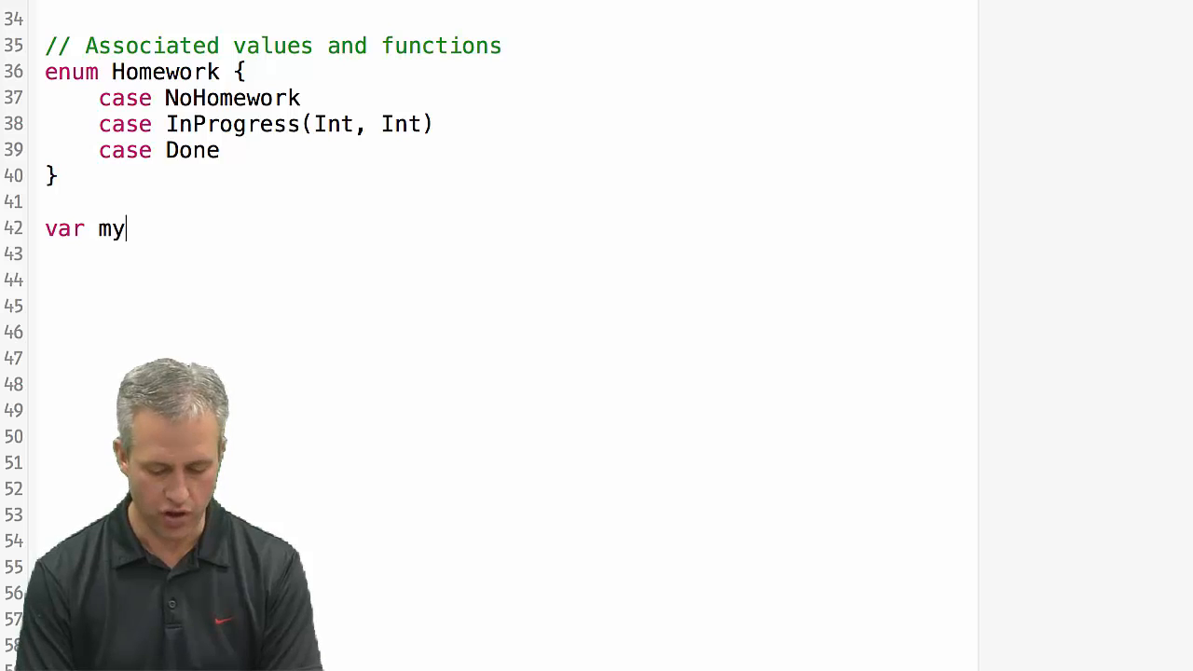
pyautogui.write('HwSta')
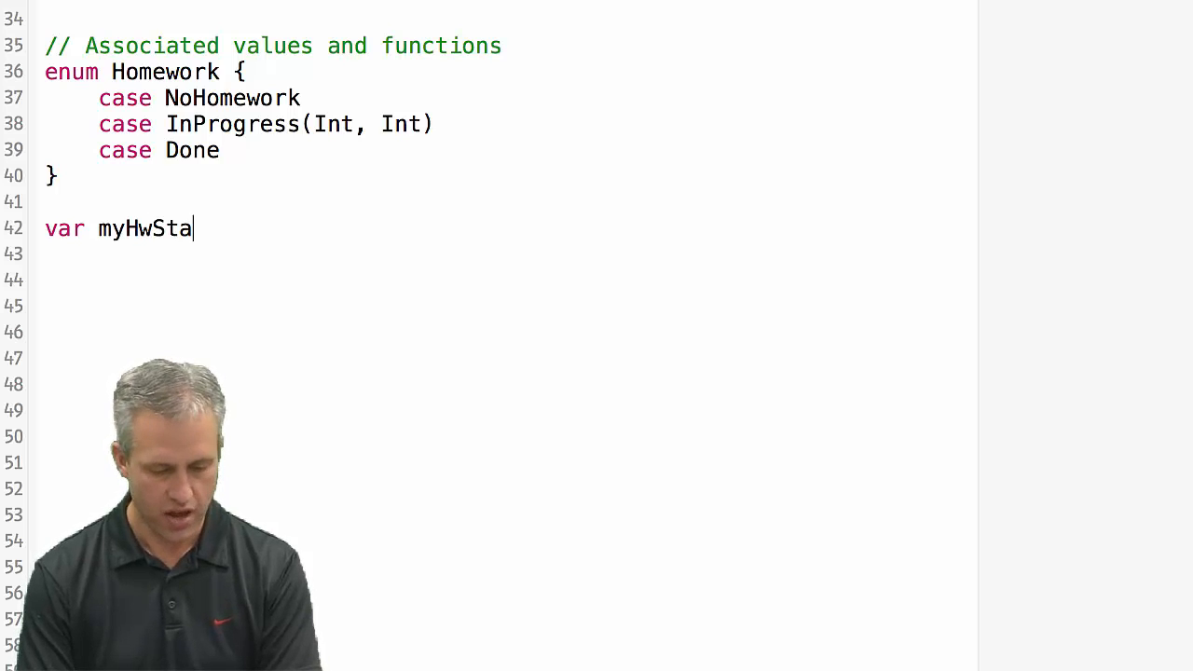
pyautogui.write('tus =')
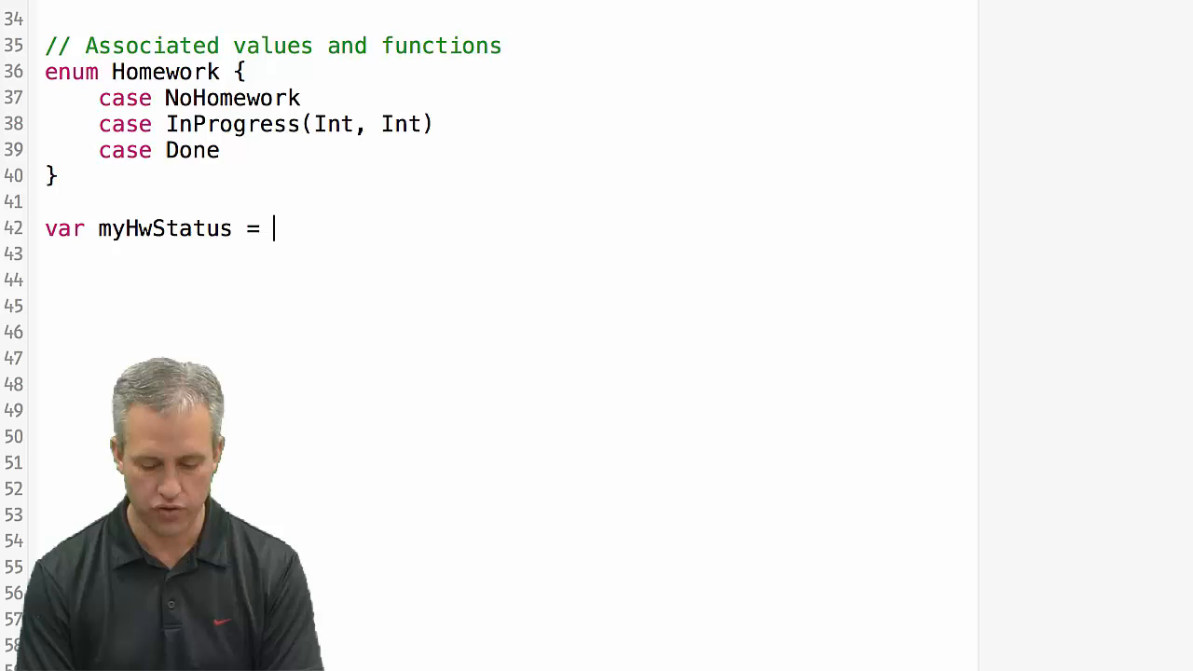
pyautogui.write('Homework.Done')
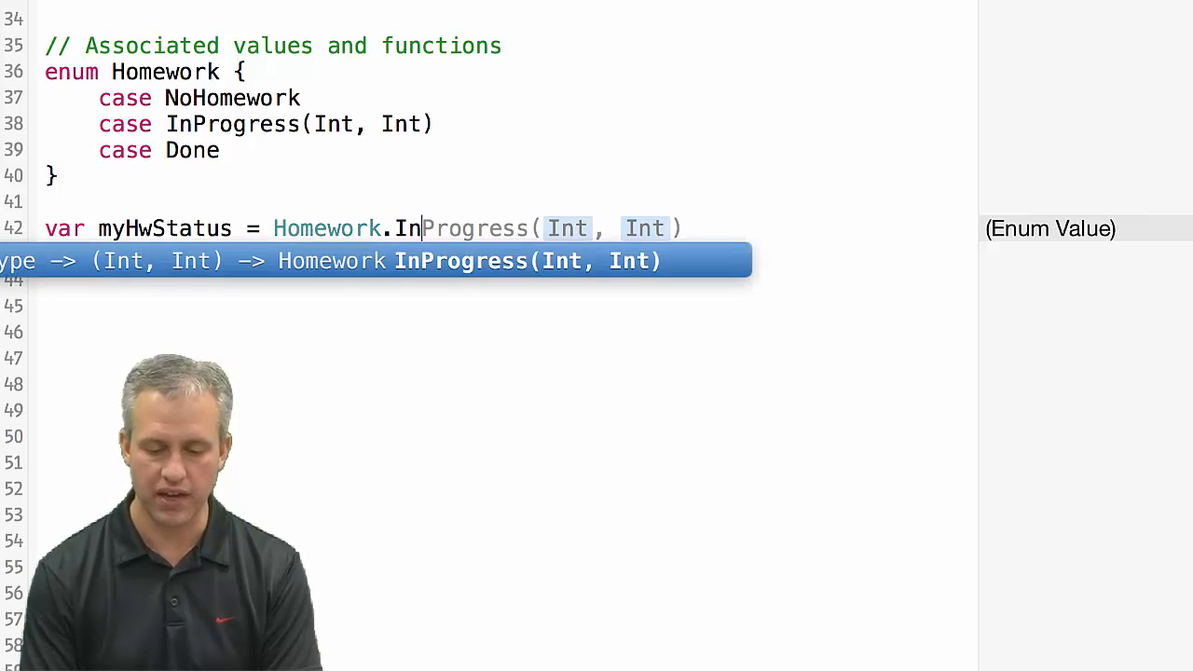
pyautogui.press('Return')
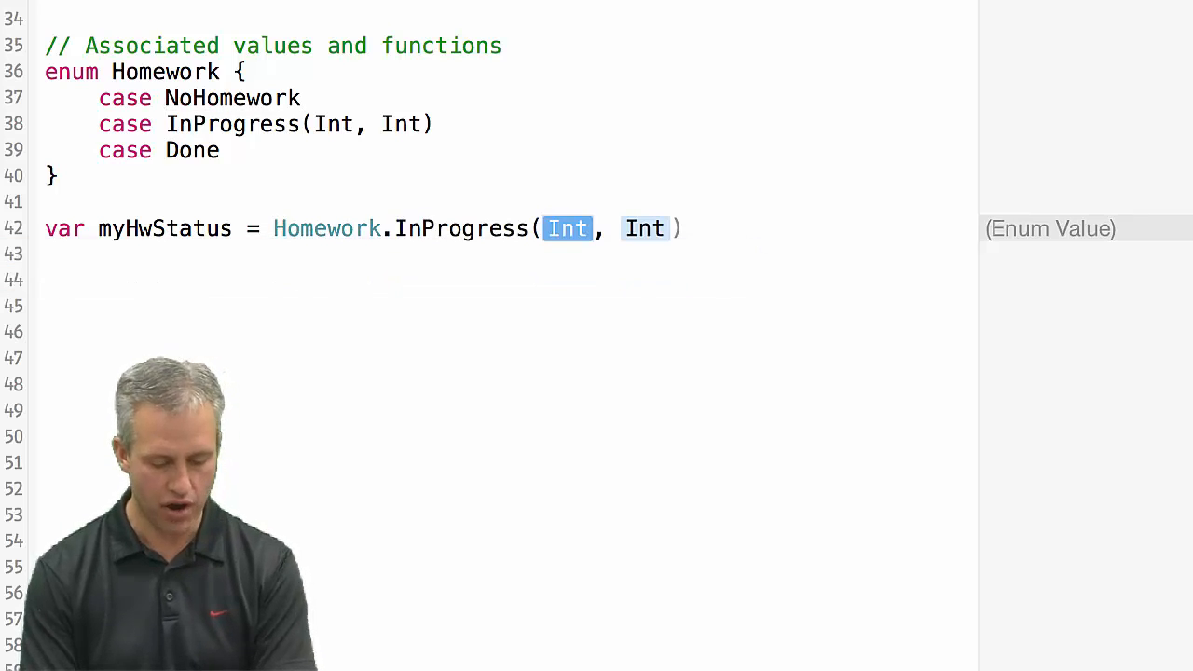
pyautogui.write('2, 10')
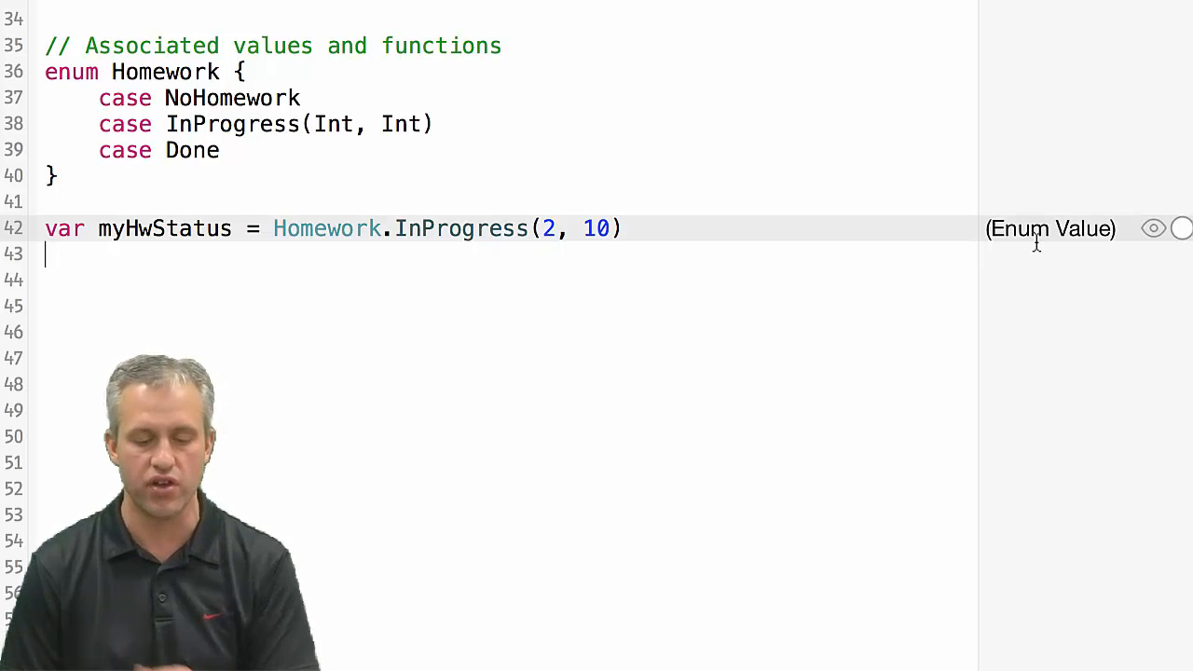
pyautogui.moveTo(799, 158)
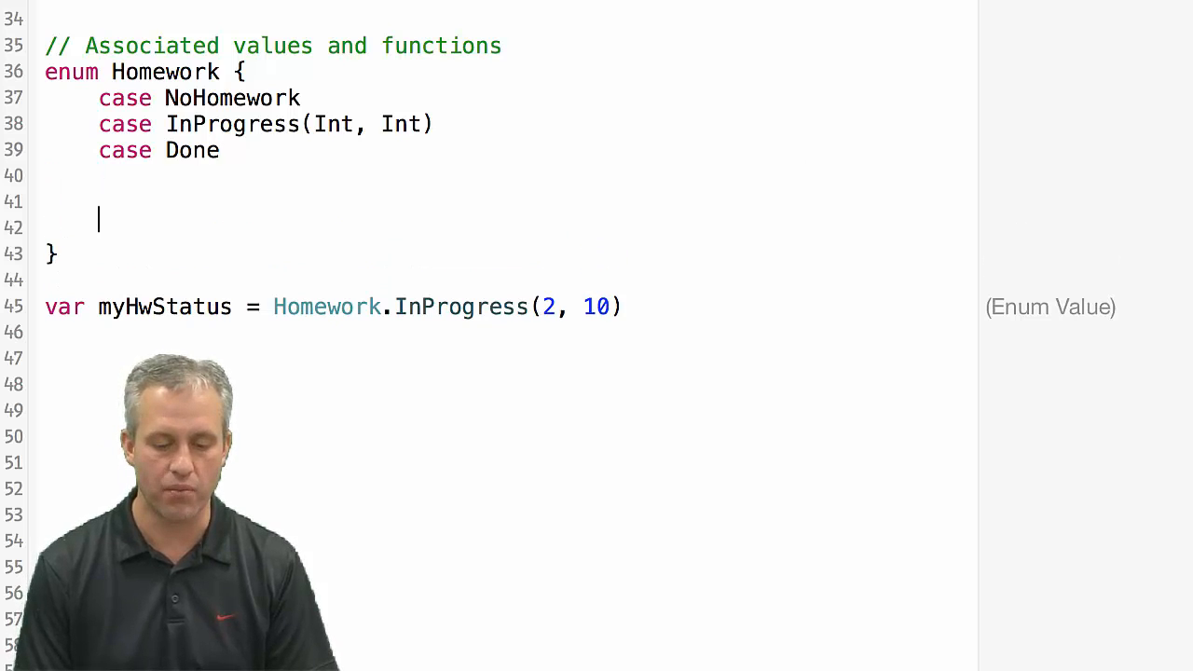
# Add func simpleDescription() -> String with an empty body inside the Homework enum.
pyautogui.write('func')
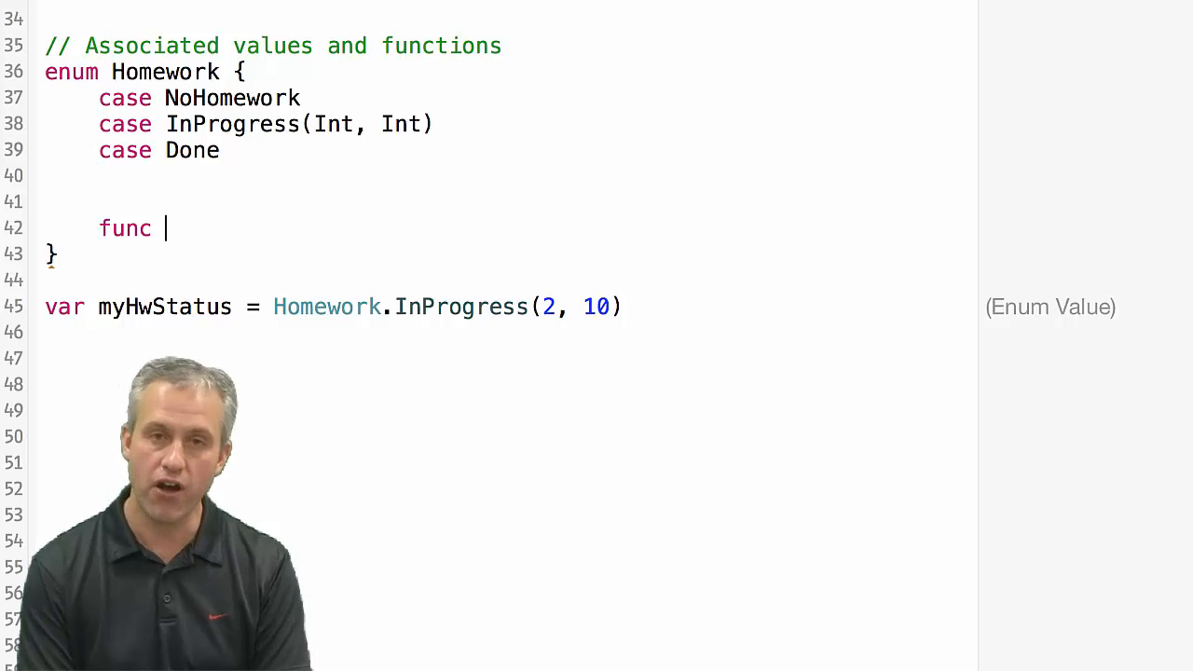
pyautogui.write('s')
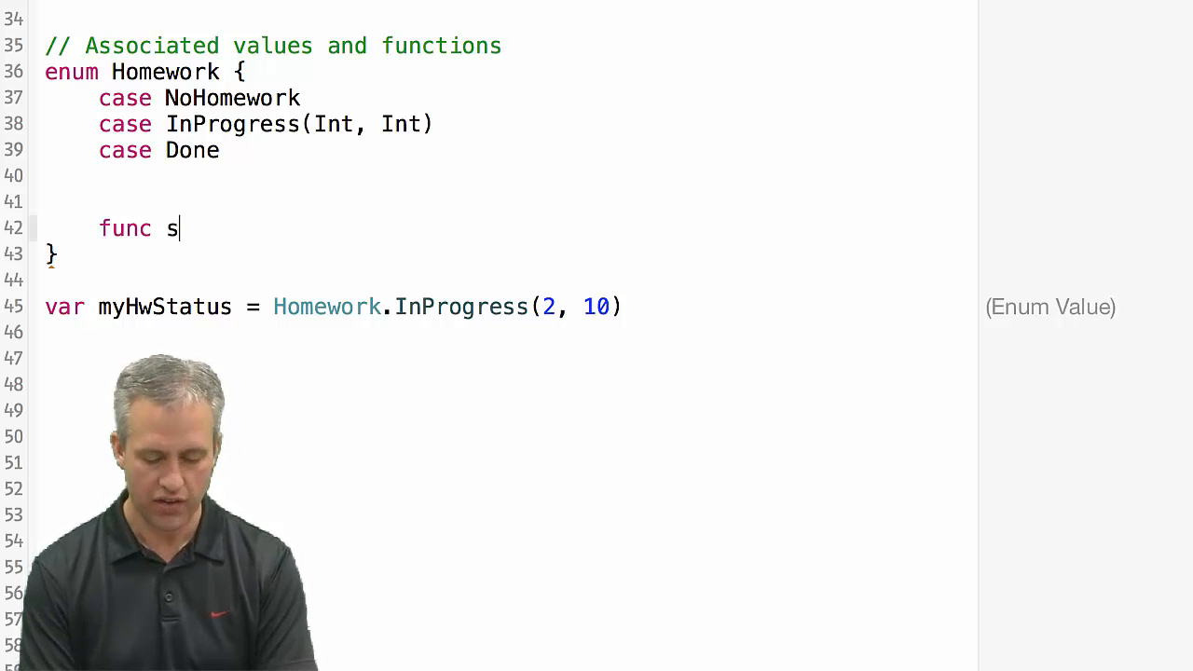
pyautogui.write('impleDescription() -')
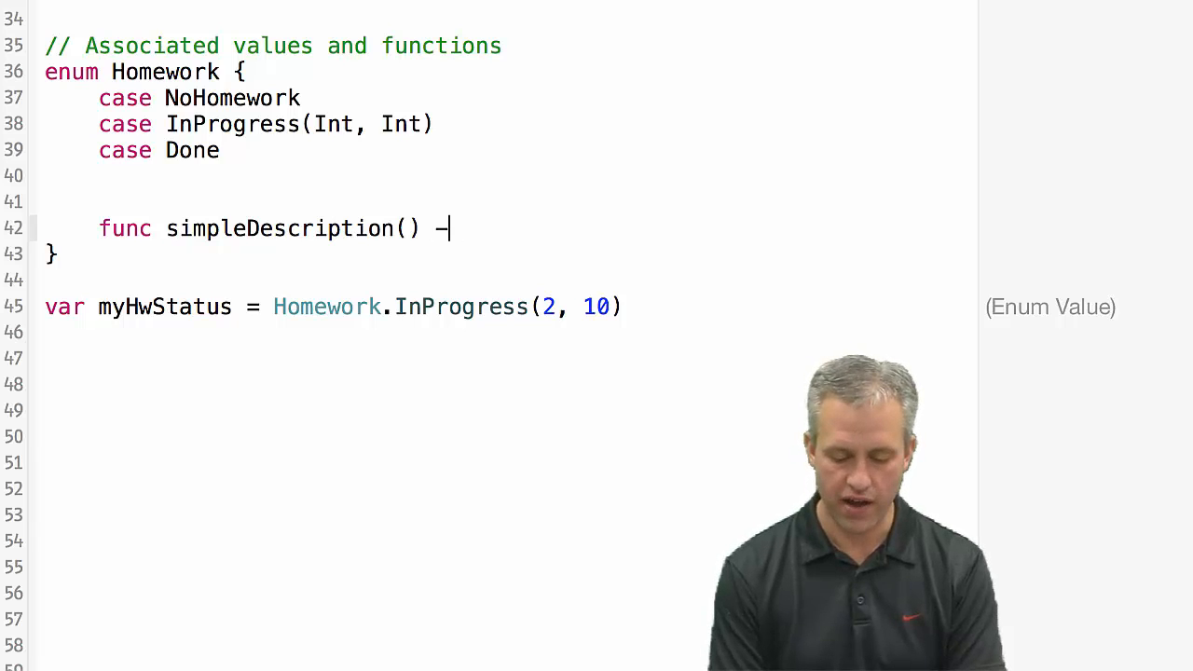
pyautogui.write('> String {')
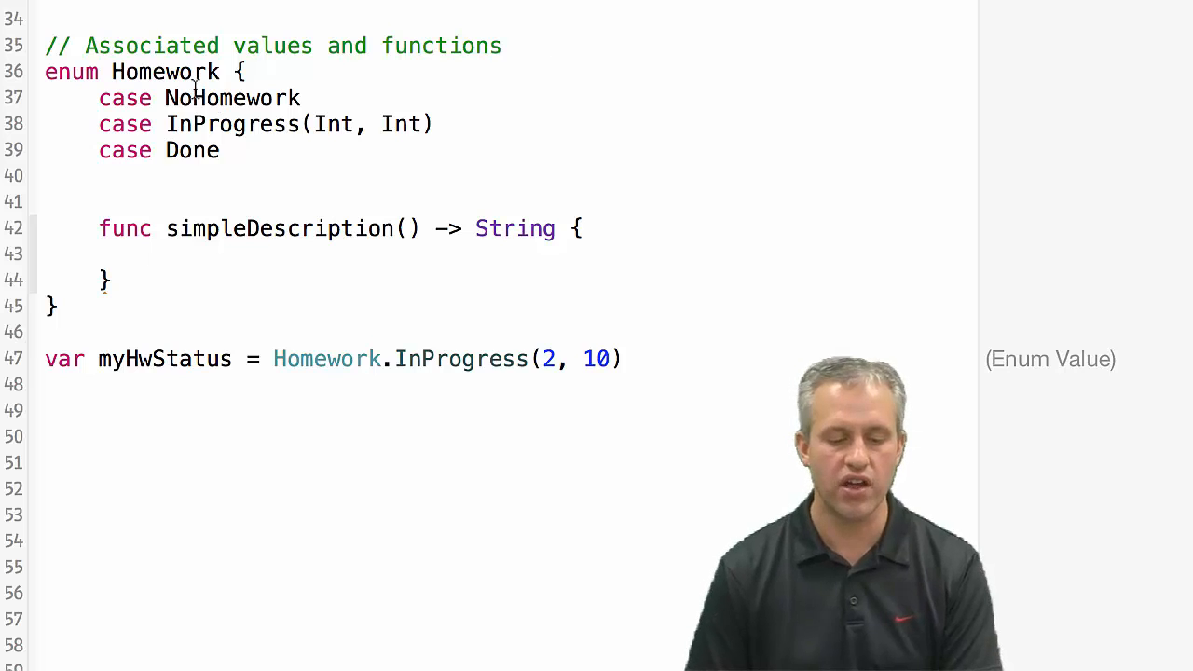
pyautogui.doubleClick(230, 98)
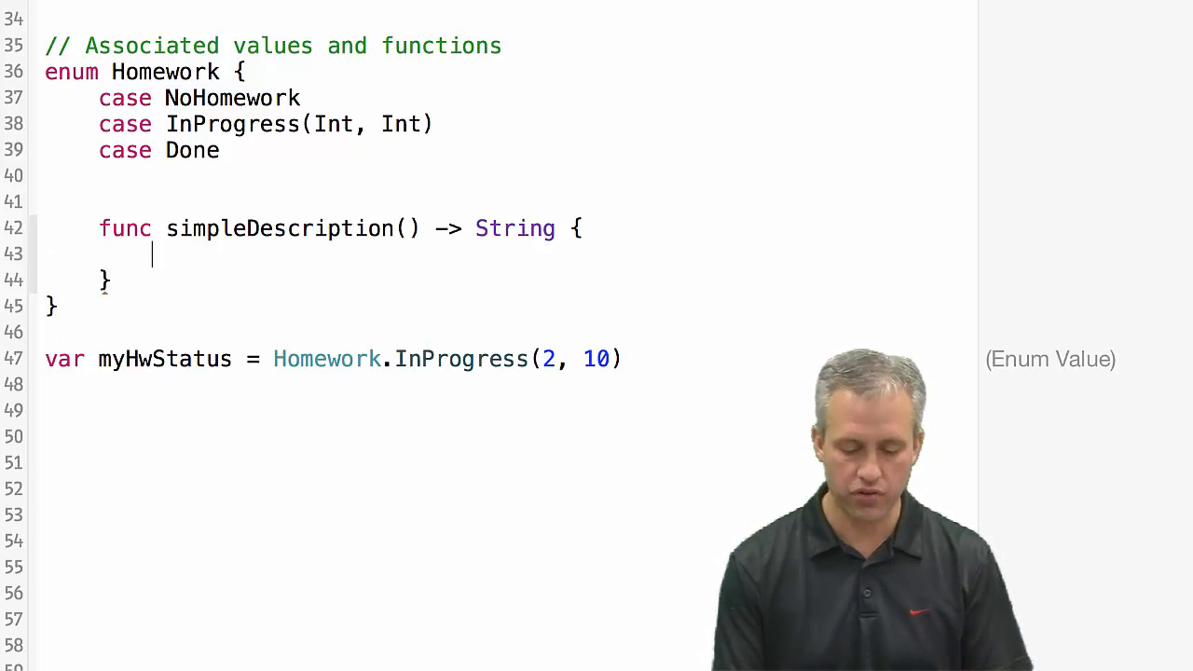
# Write a switch whose .NoHomework case returns "No homework. Yeah!", then start a new line.
pyautogui.write('switch self {')
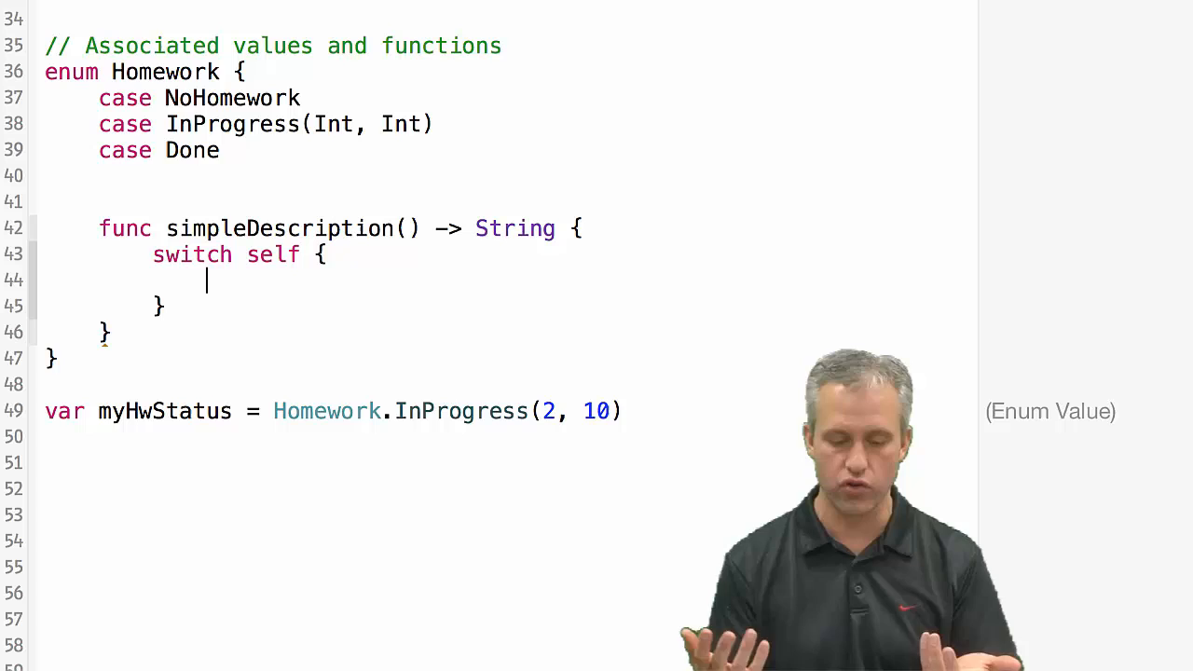
pyautogui.write('case')
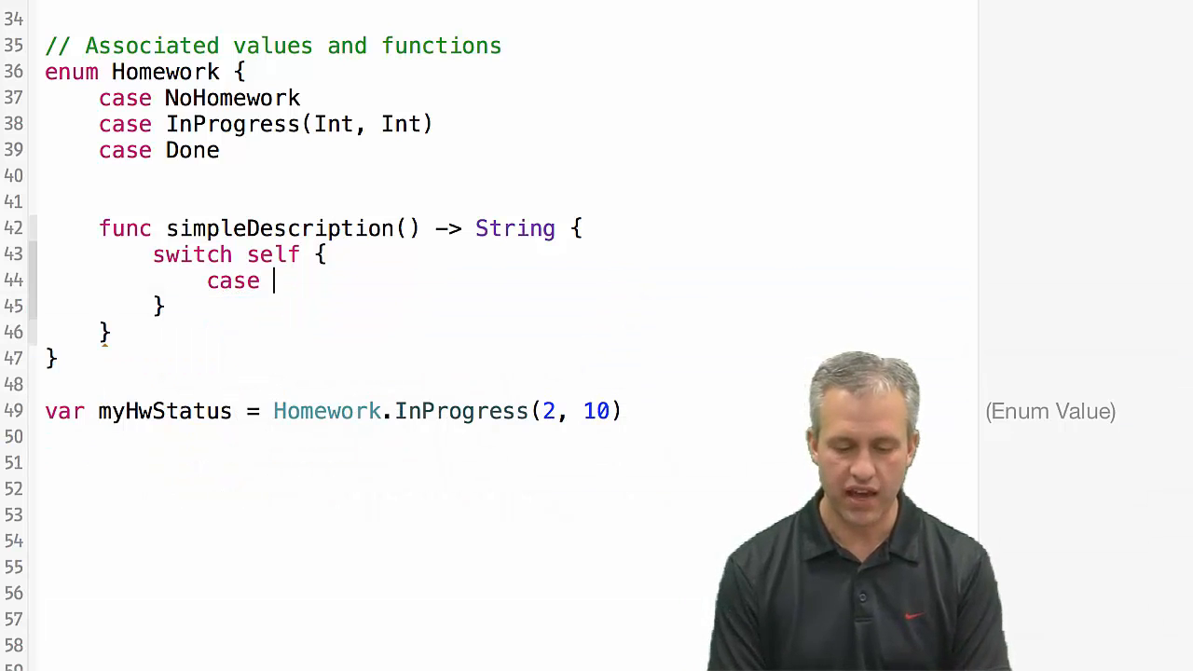
pyautogui.write('.NoHomework')
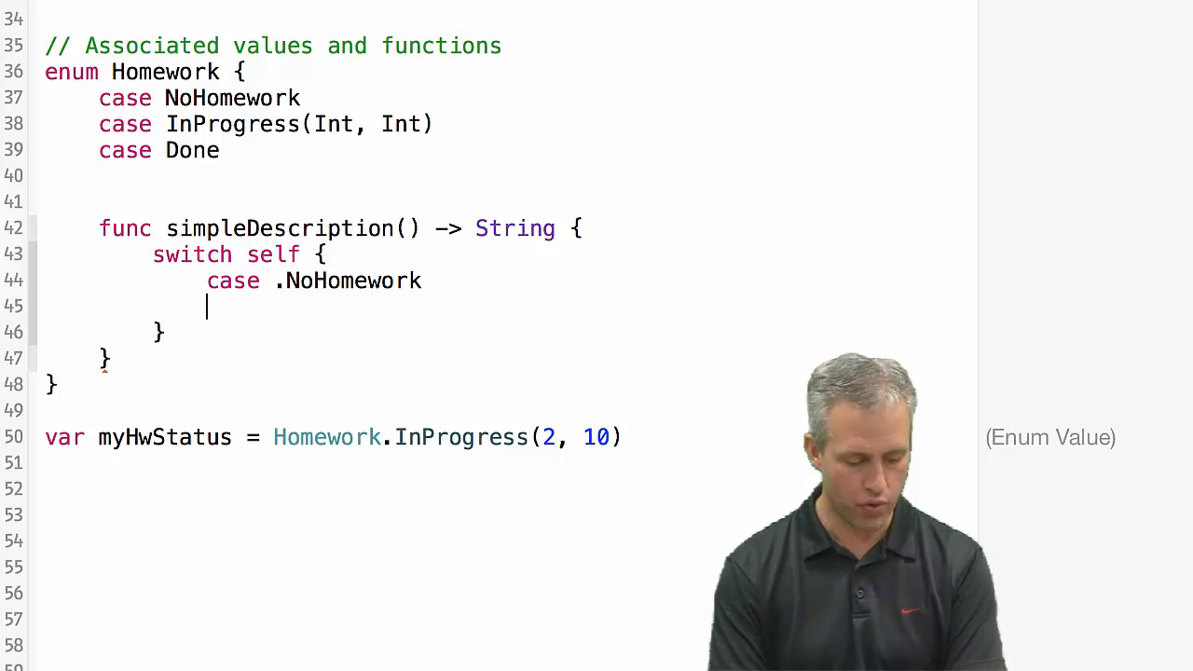
pyautogui.write('return')
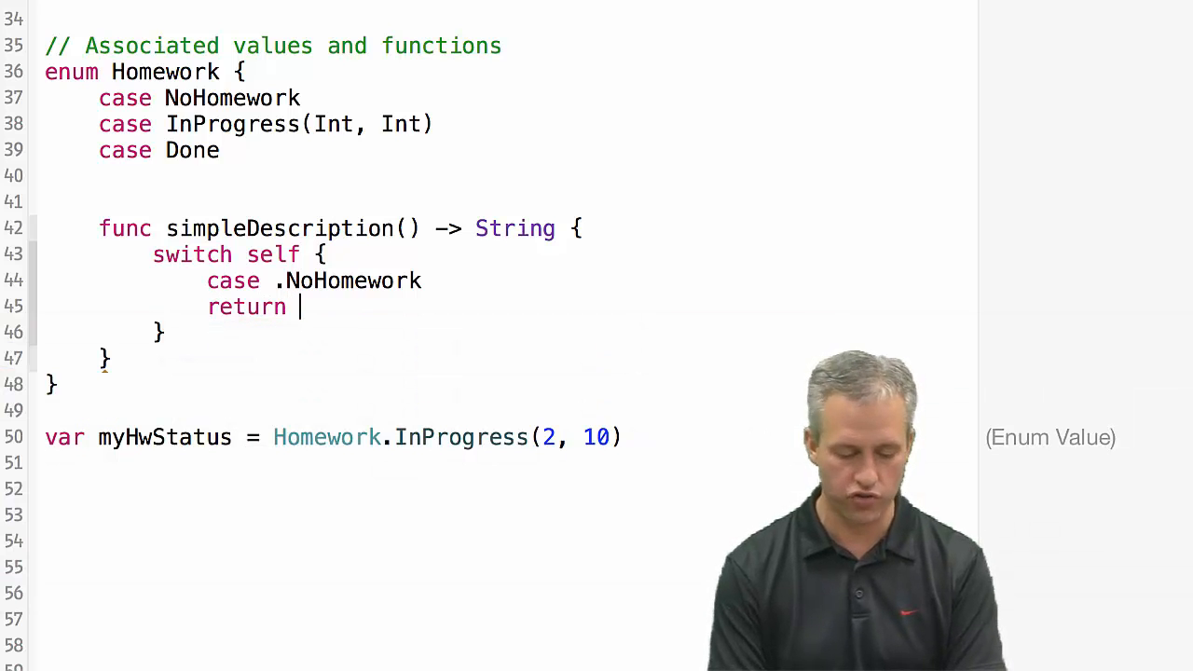
pyautogui.write('"No homework. Yeah!')
pyautogui.click(314, 281)
pyautogui.write(':')
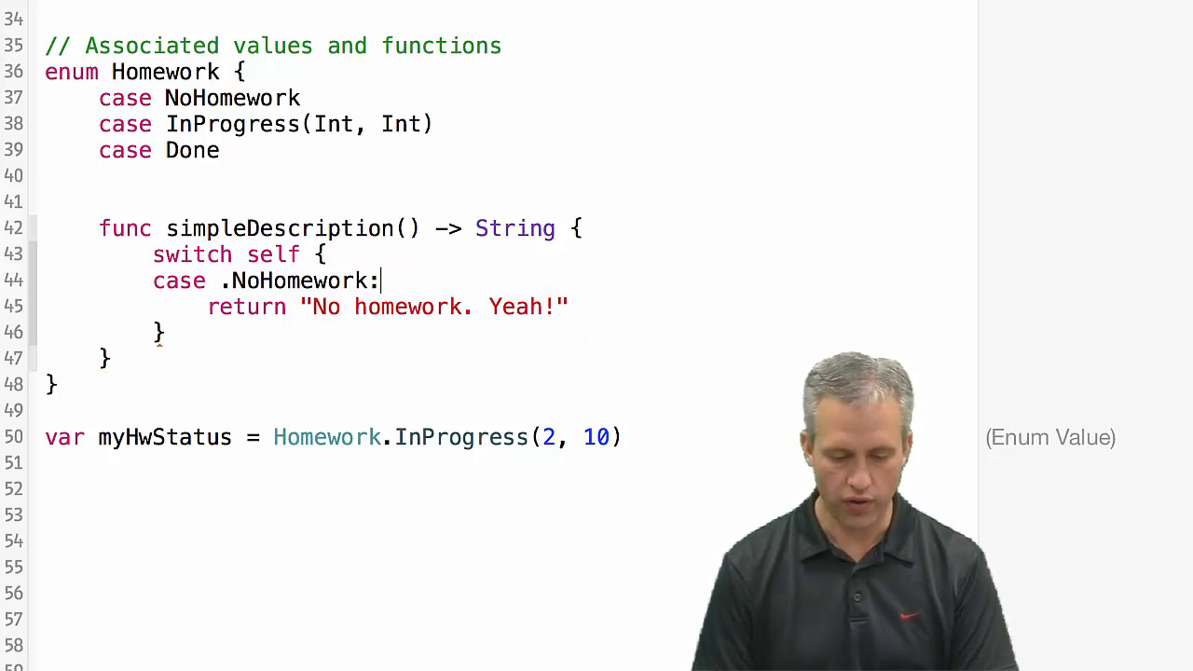
pyautogui.press('Return')
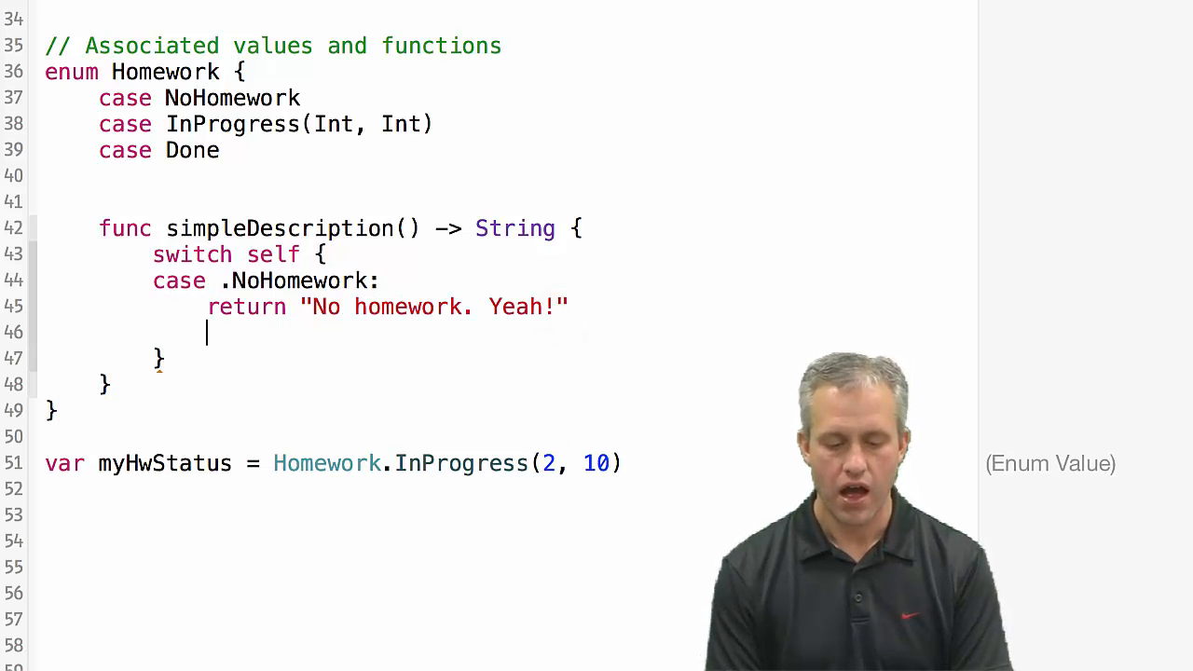
# Add case .InProgress(let numComplete, let totalToDo): to the switch.
pyautogui.write('case')
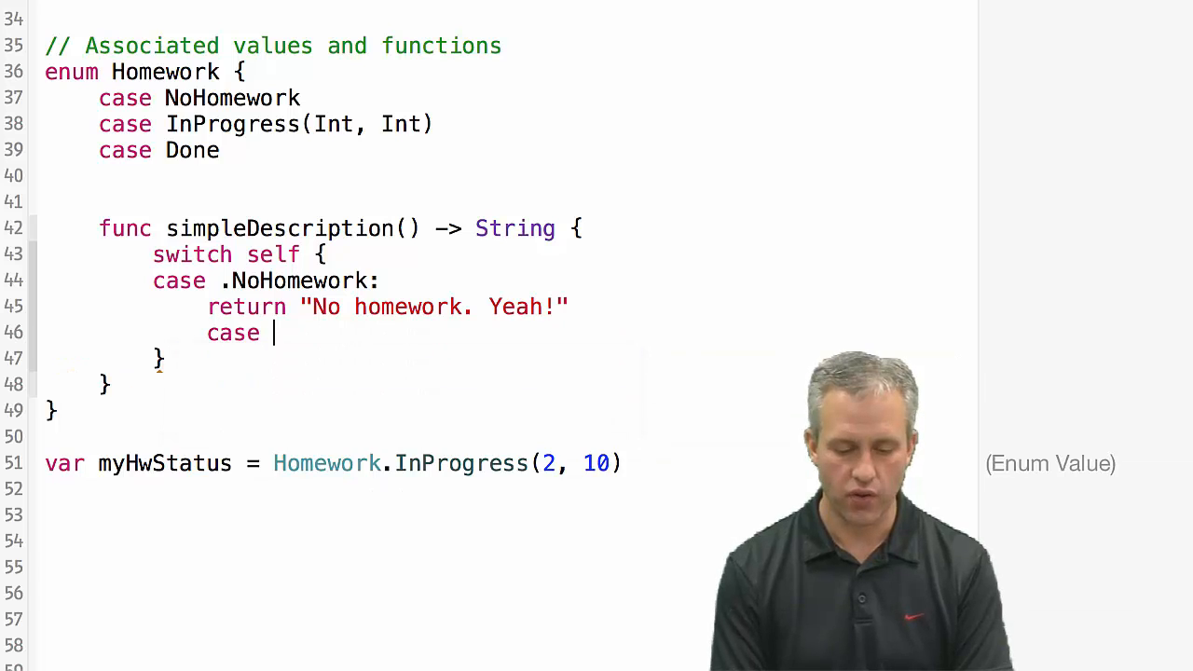
pyautogui.write('.NoHomework')
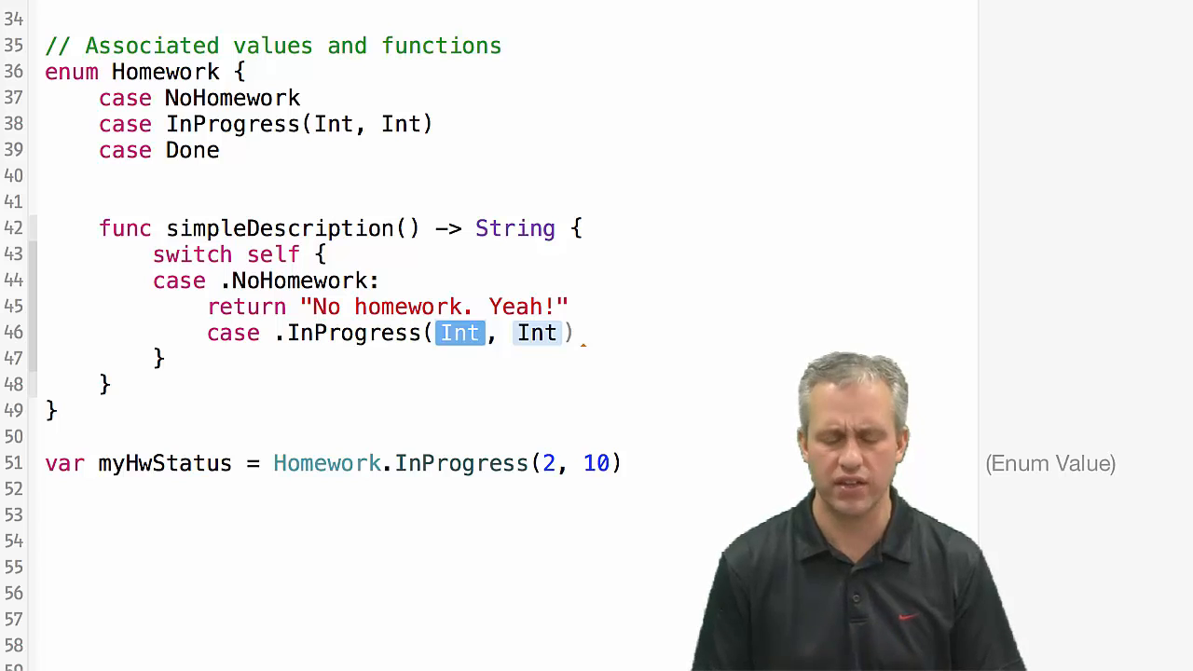
pyautogui.write('let')
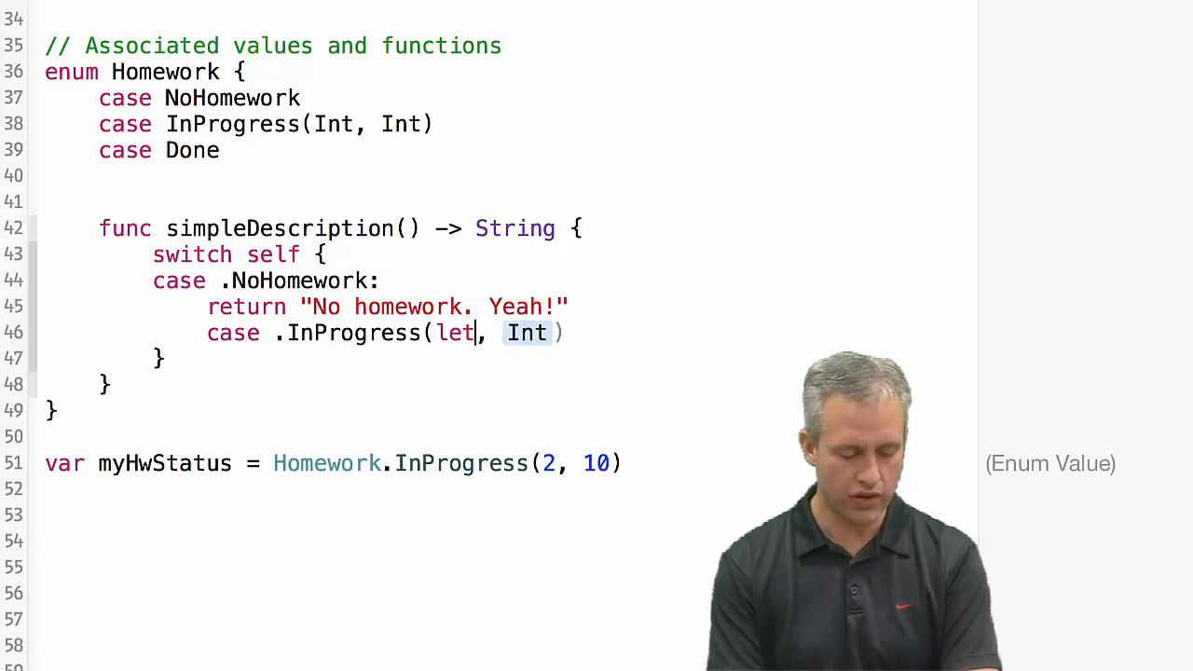
pyautogui.write('numC')
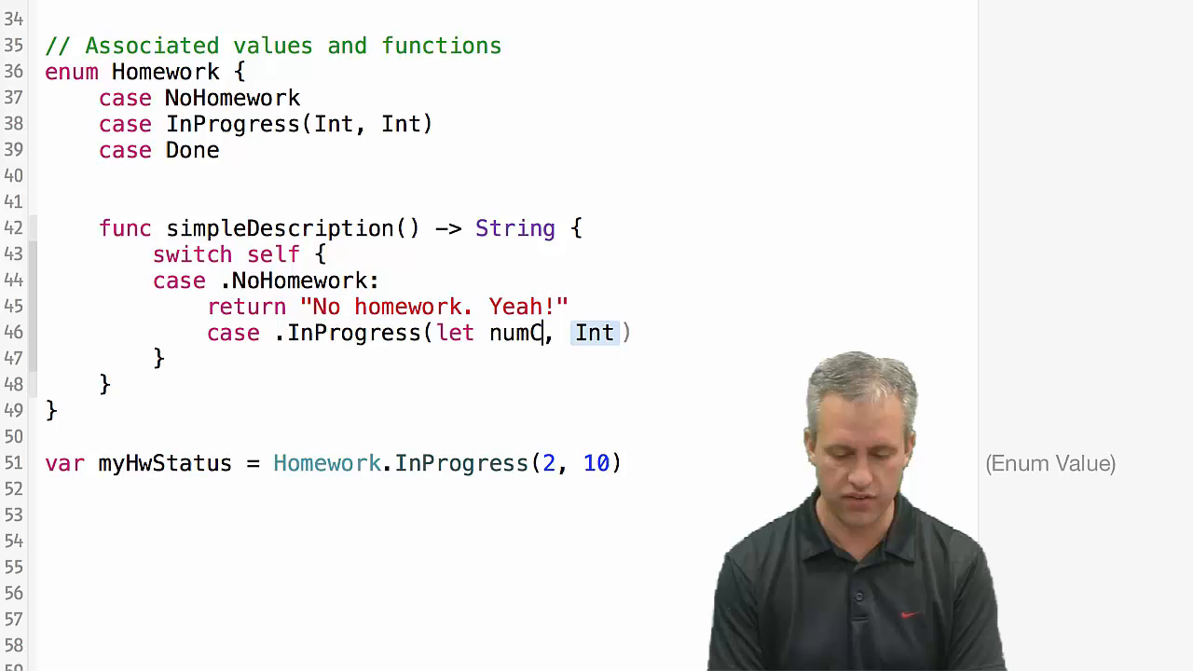
pyautogui.write('omplete')
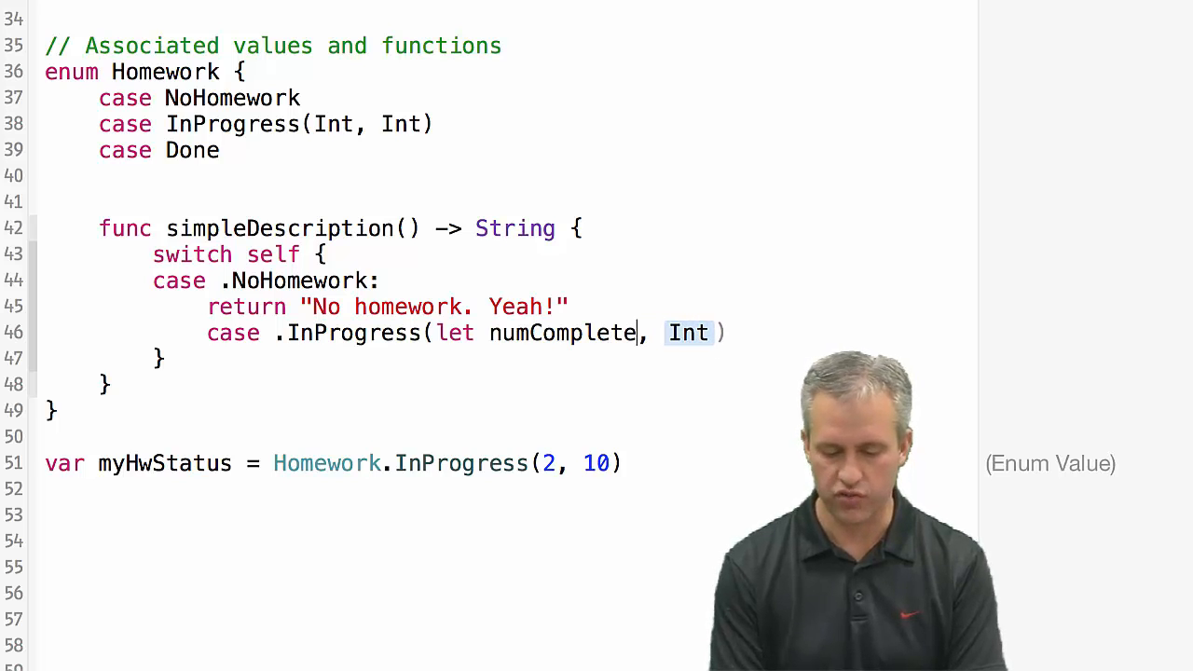
pyautogui.write('let')
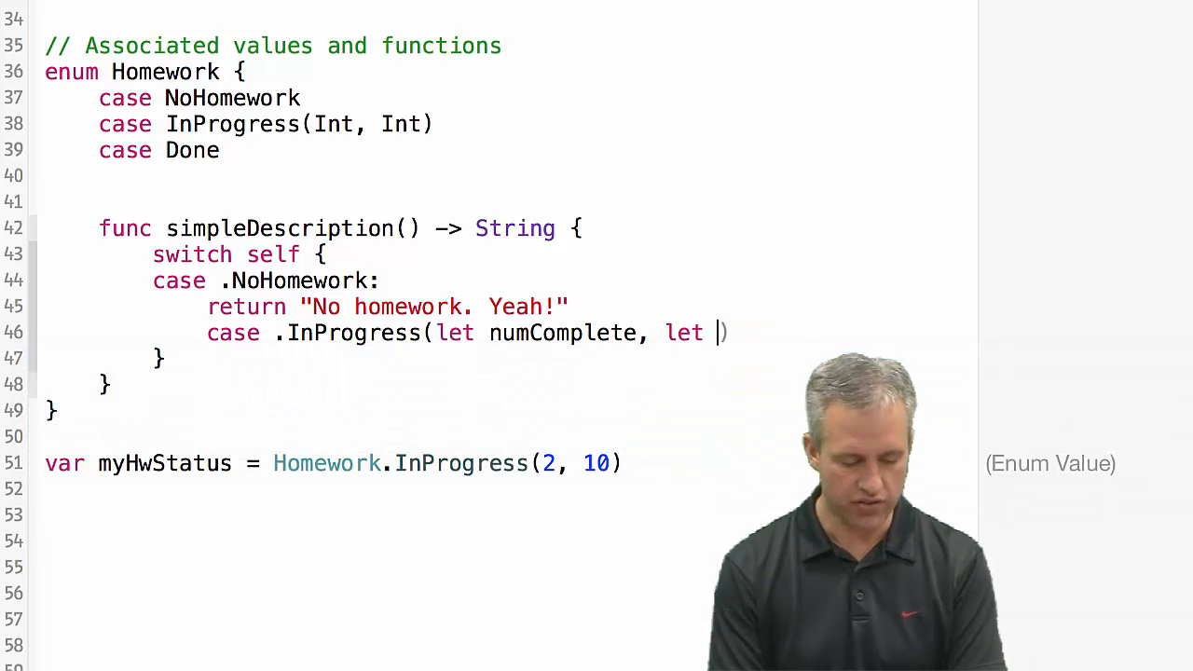
pyautogui.write('tot')
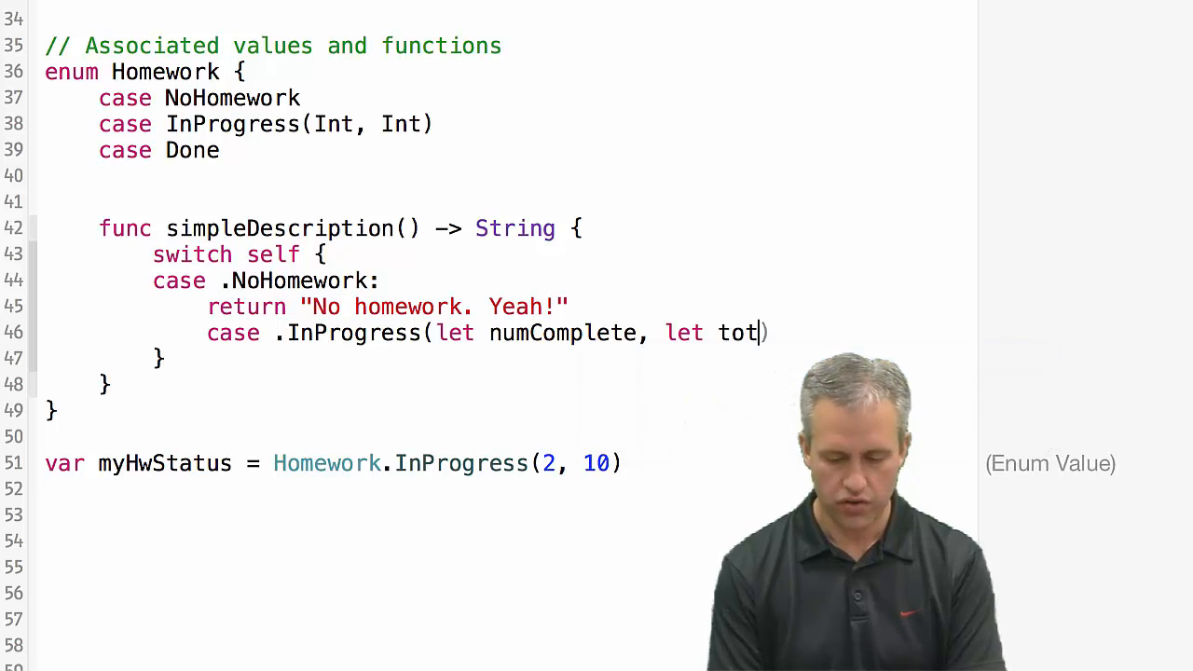
pyautogui.write('alT')
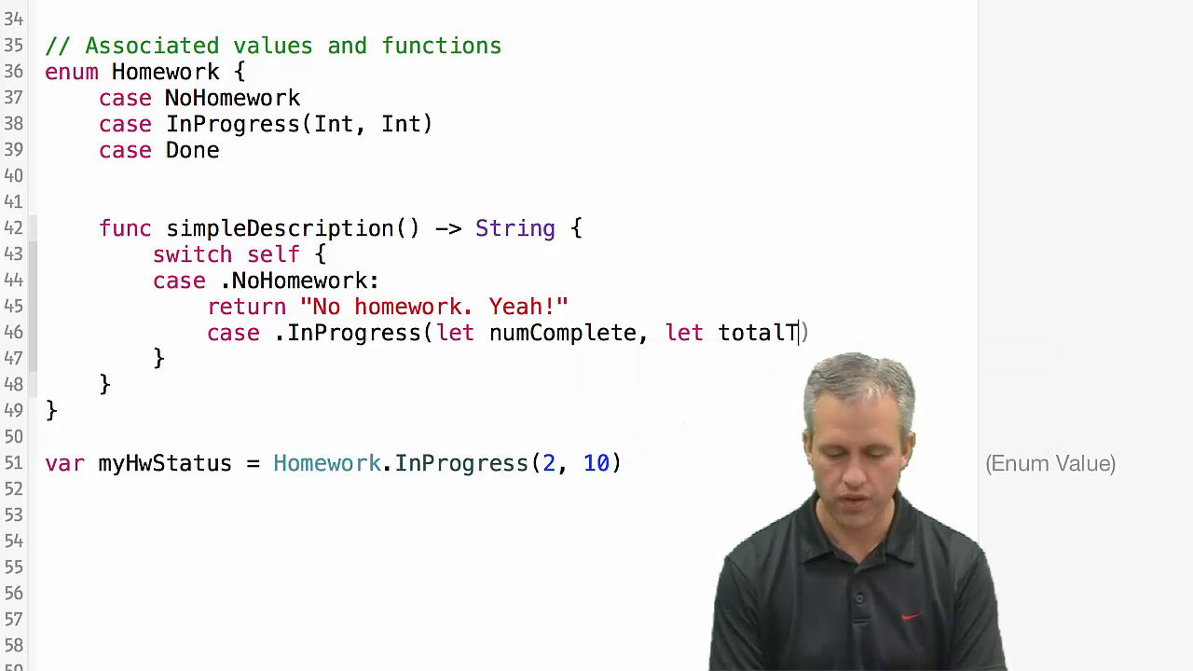
pyautogui.write('oDo):')
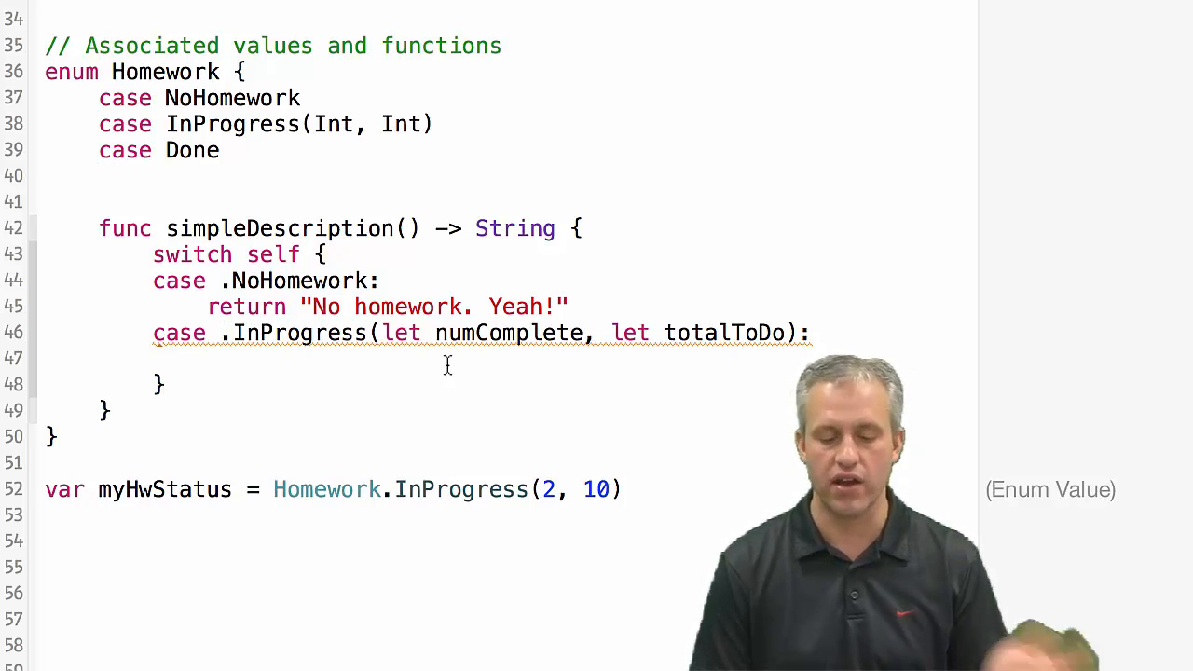
pyautogui.moveTo(675, 368)
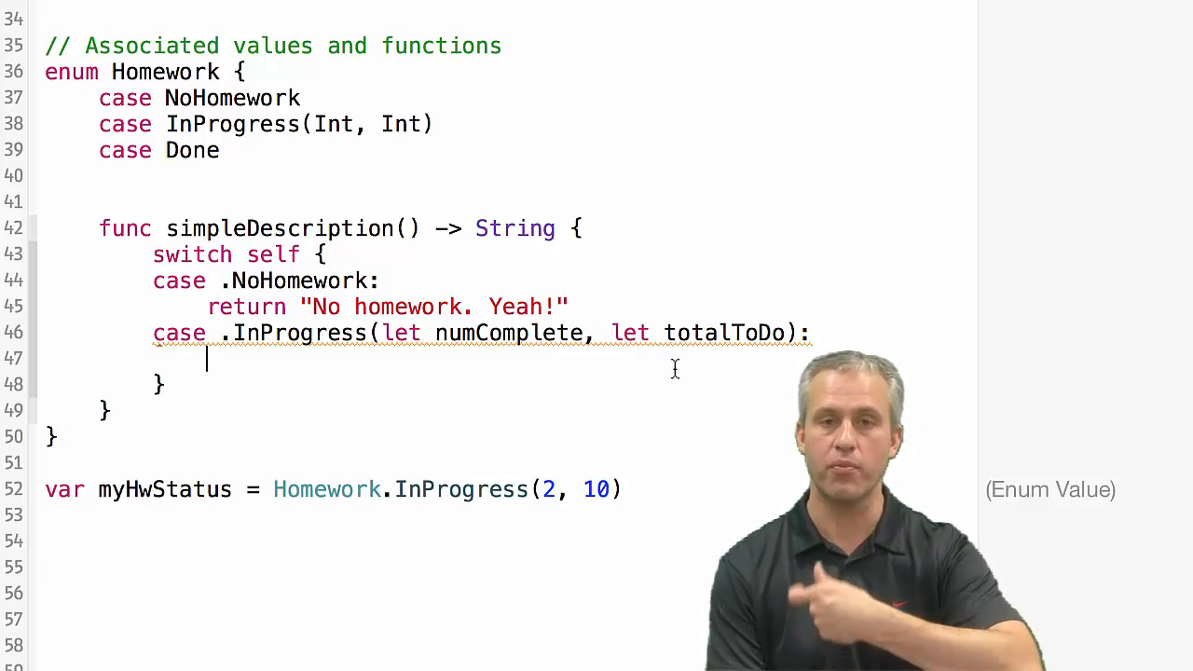
# Return "In progress, finished \(numComplete) out of \(totalToDo) so far" for InProgress.
pyautogui.write('return')
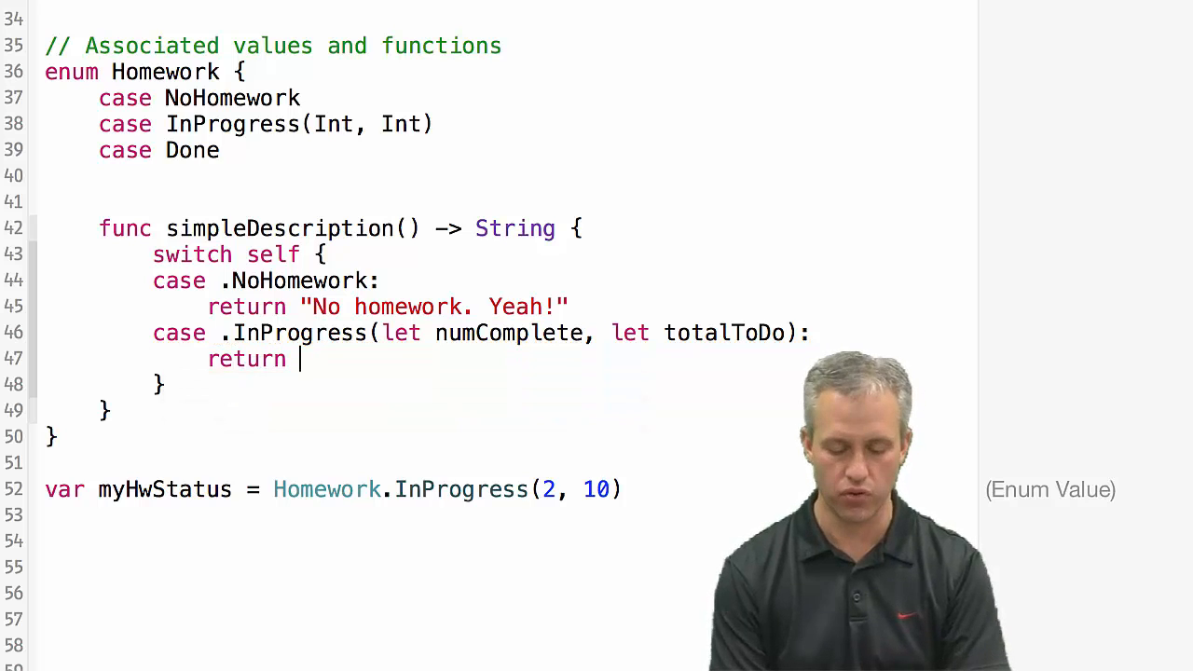
pyautogui.write('"')
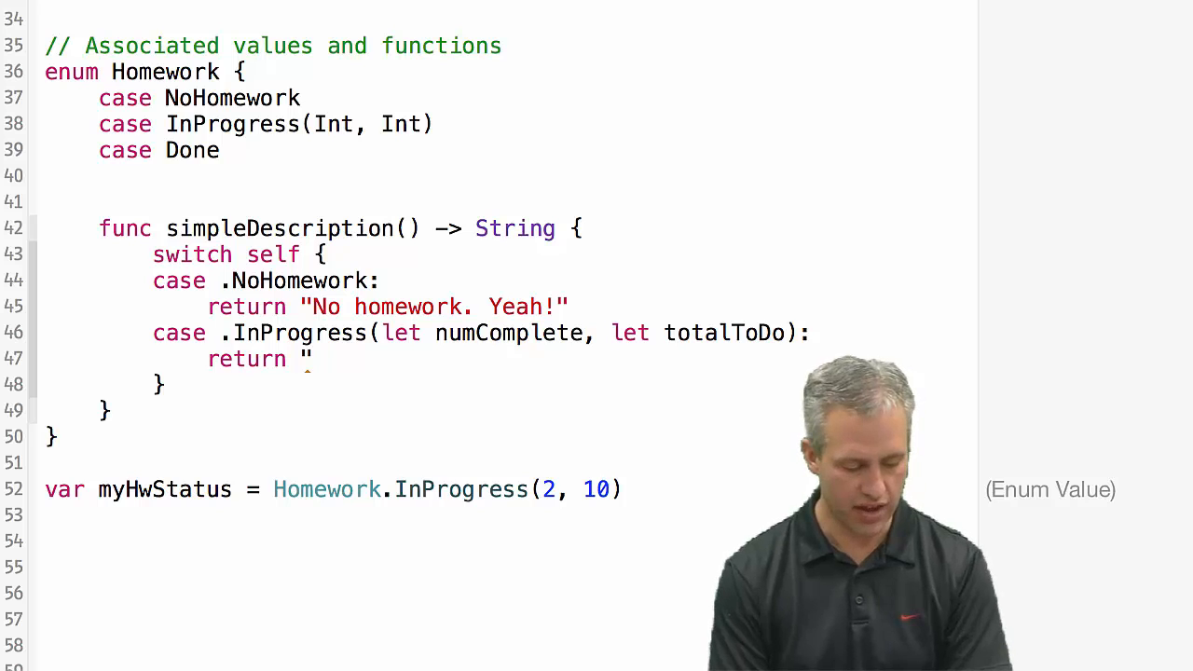
pyautogui.write('In progress, finished \\(numComplete')
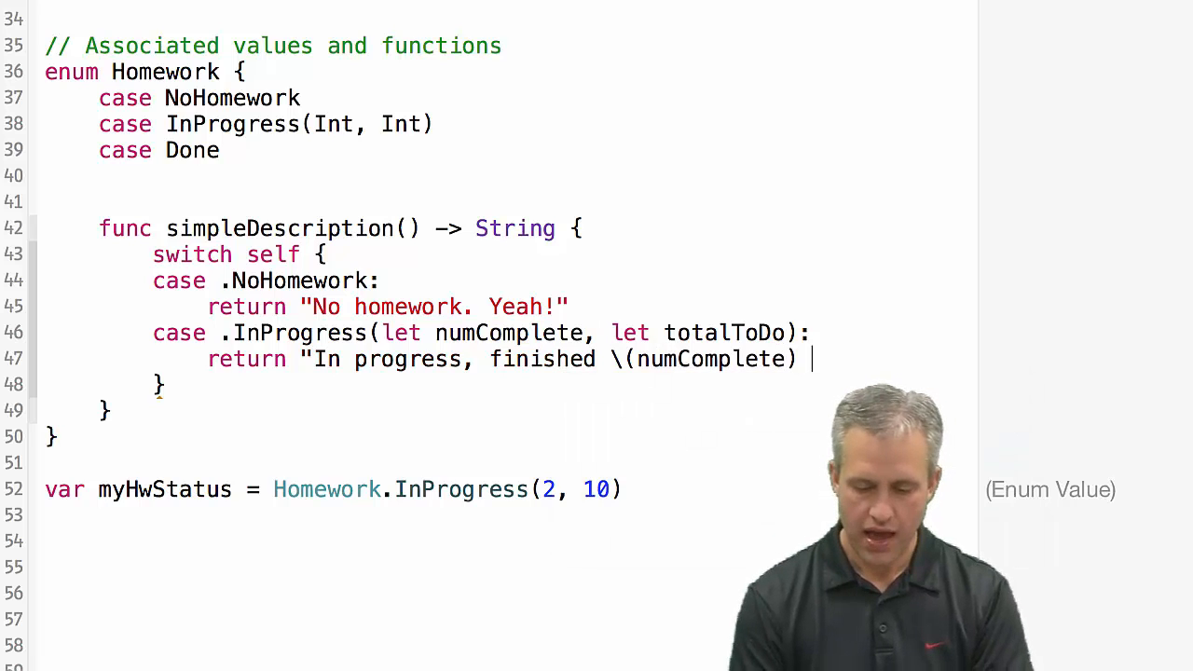
pyautogui.write('out of \\(totalToDo)')
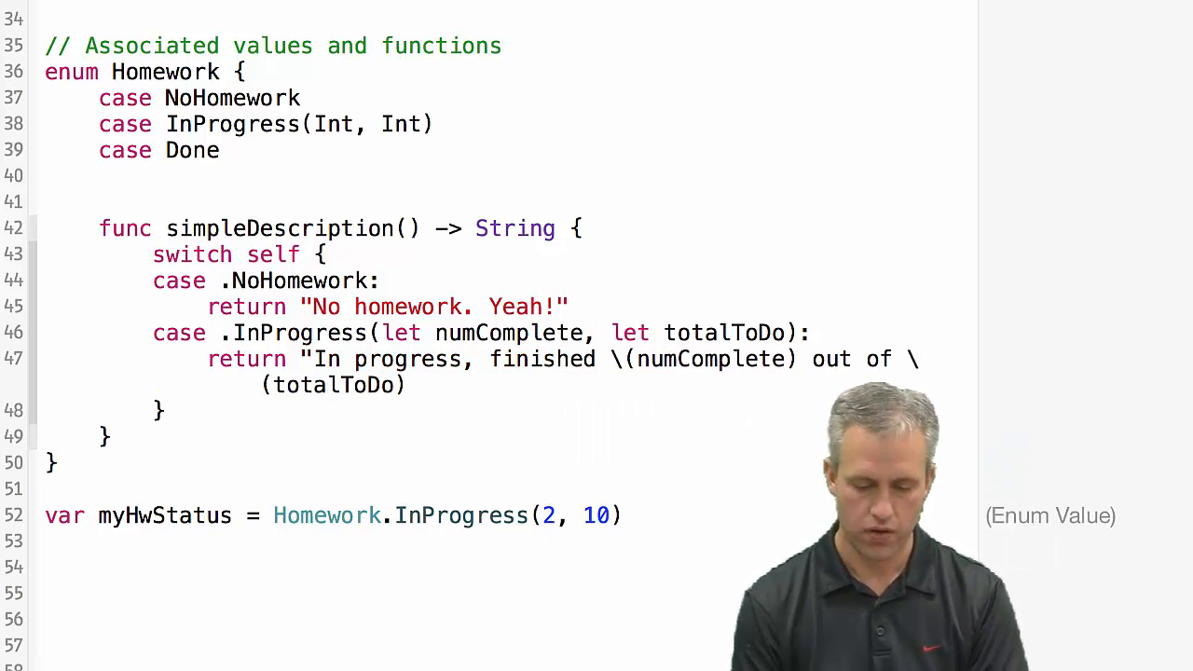
pyautogui.write('so fa')
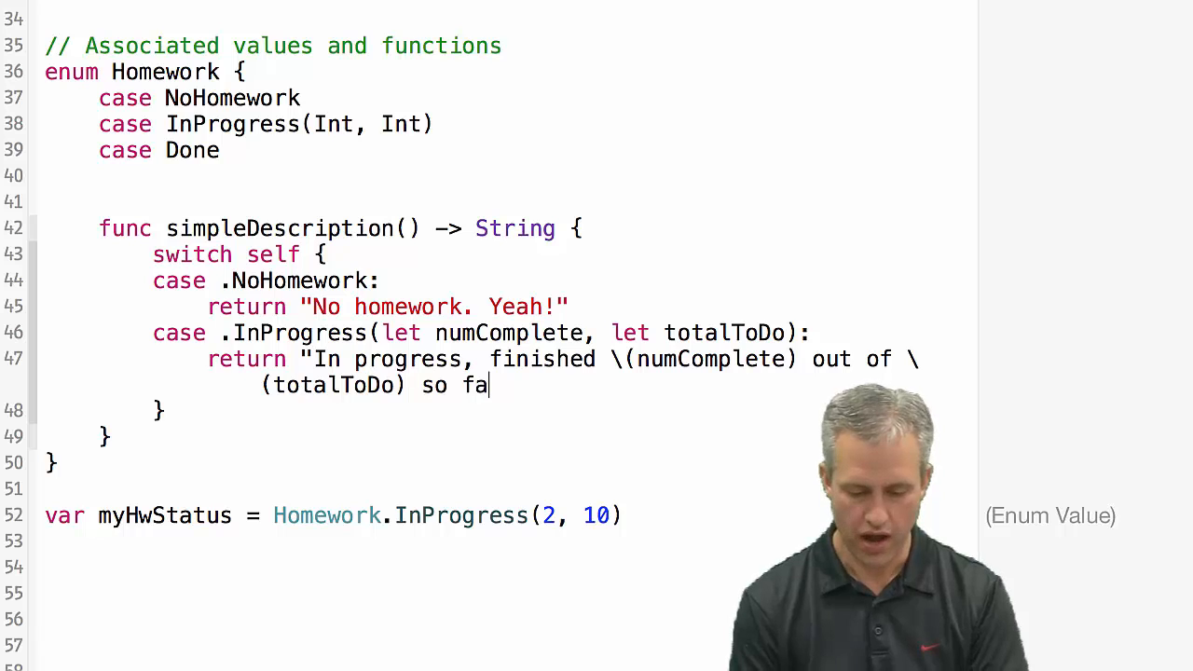
pyautogui.write('r"')
pyautogui.write('case .Done:')
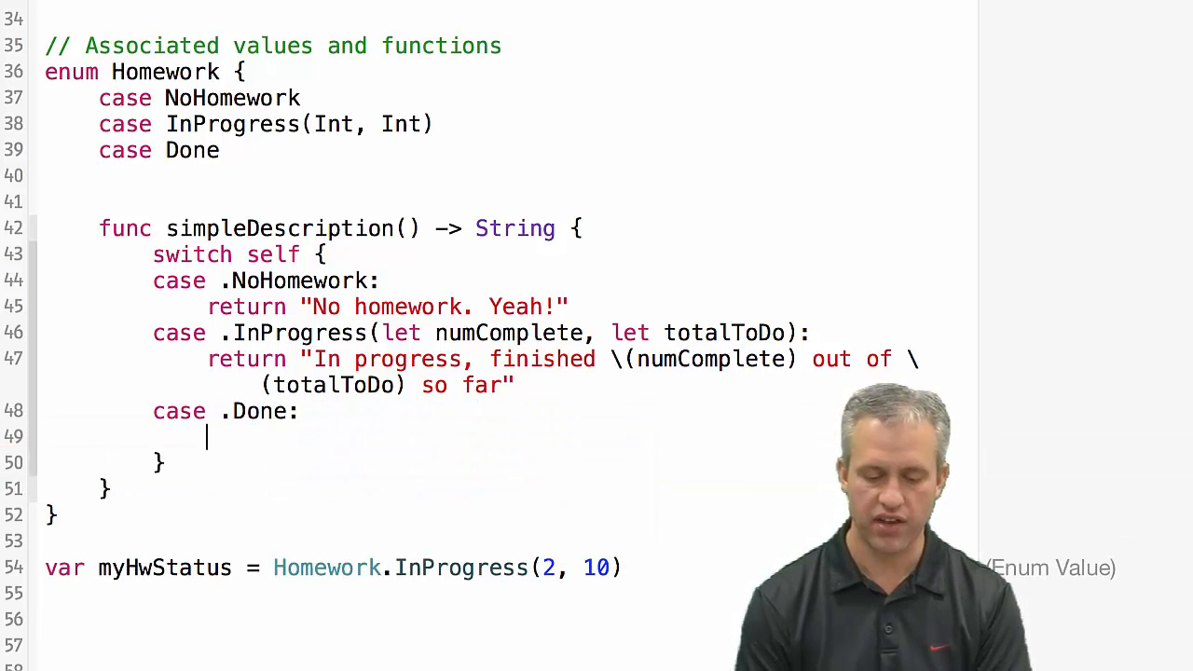
# Make the .Done case return "Done!".
pyautogui.write('return "')
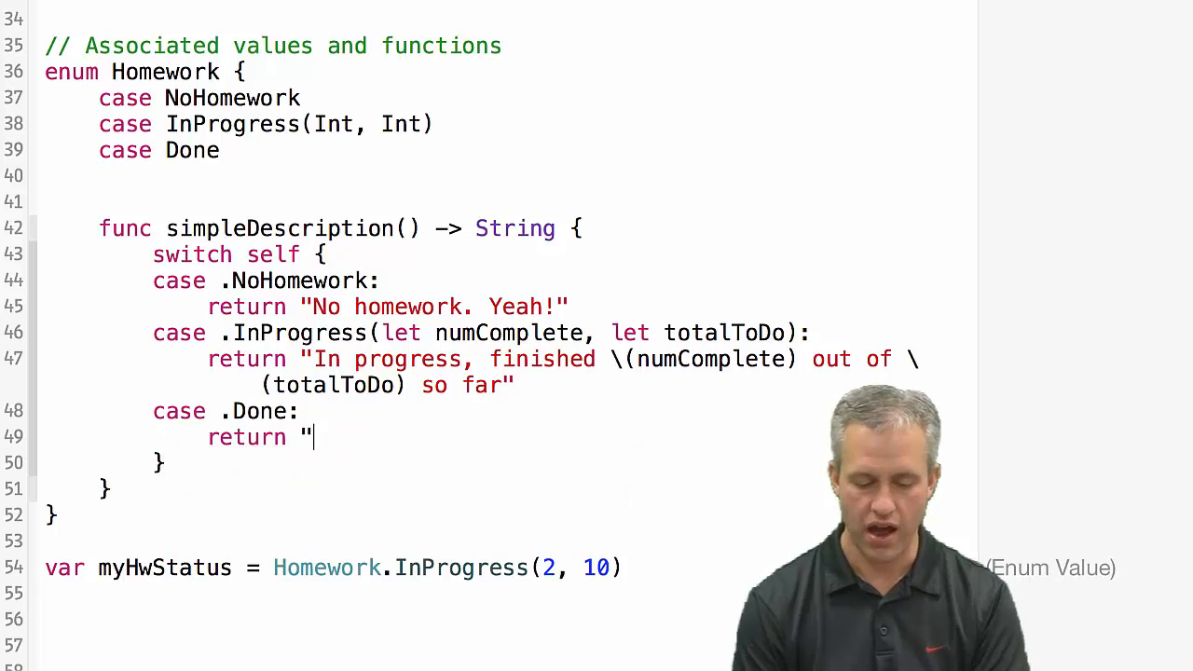
pyautogui.write('Done')
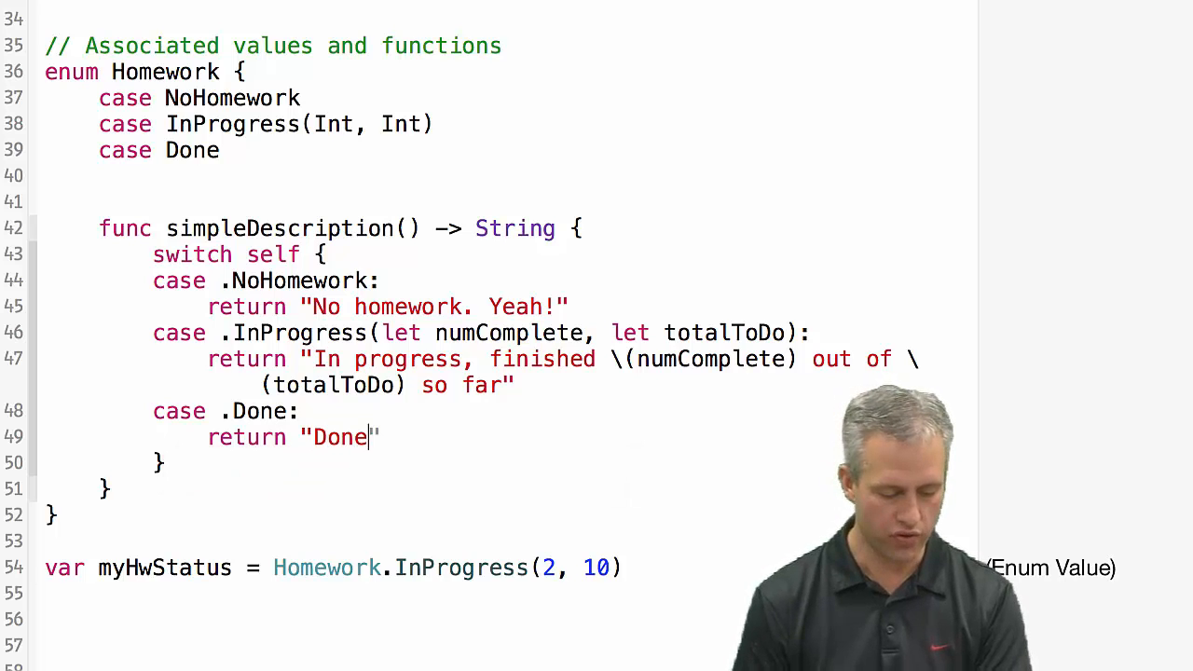
pyautogui.write('!')
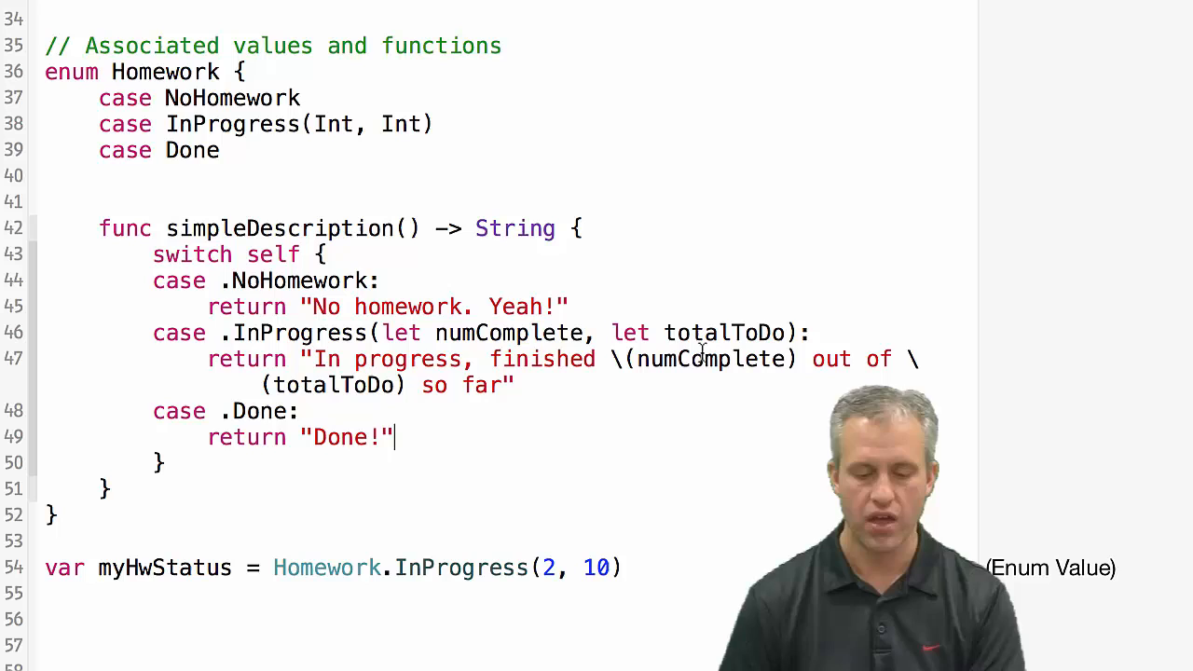
pyautogui.moveTo(425, 333)
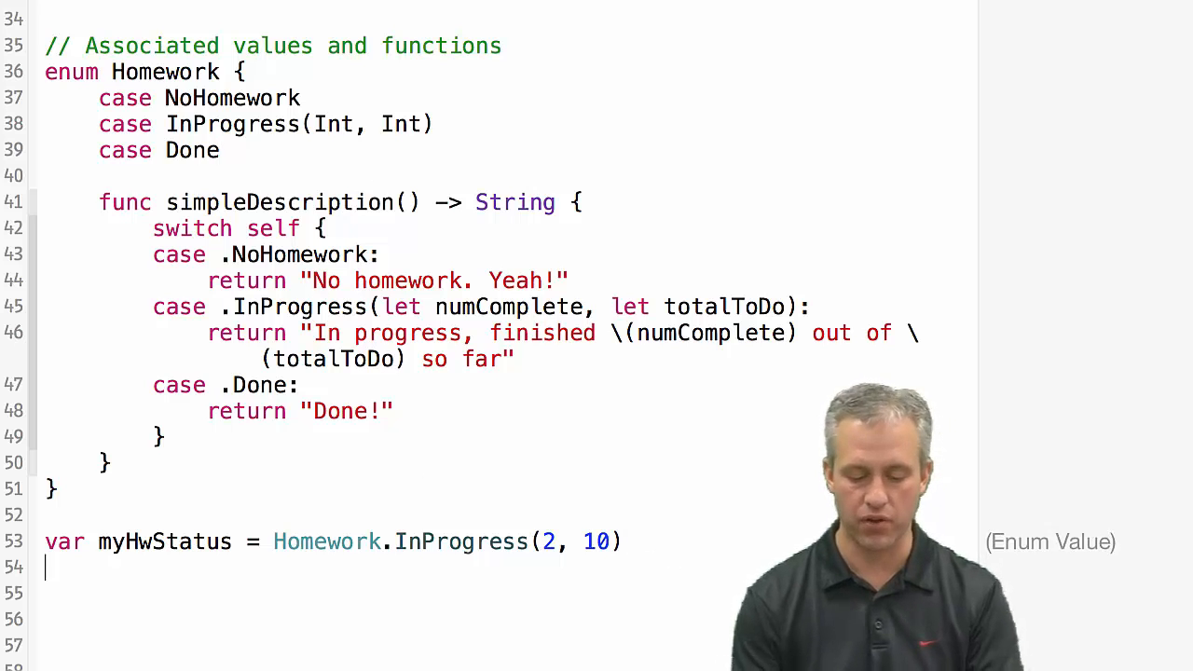
# Call myHwStatus.simpleDescription() and scroll to see the "In progress, finis…" result.
pyautogui.write('myHwStatus')
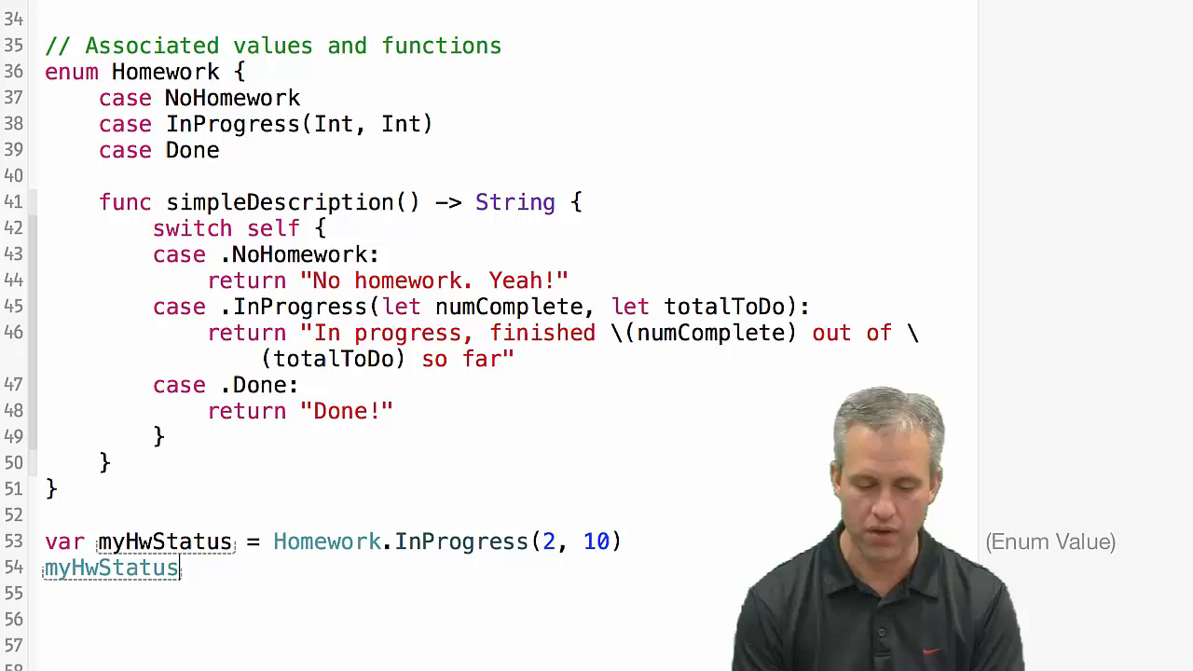
pyautogui.write('.simpleDescription()')
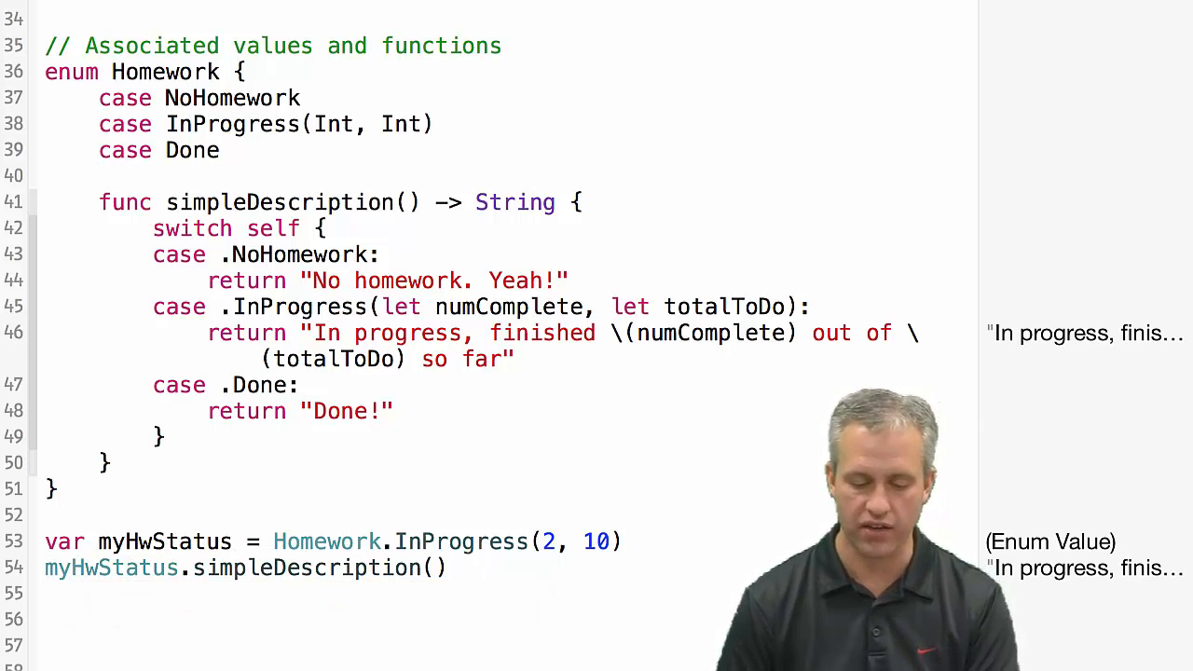
pyautogui.scroll(-3)
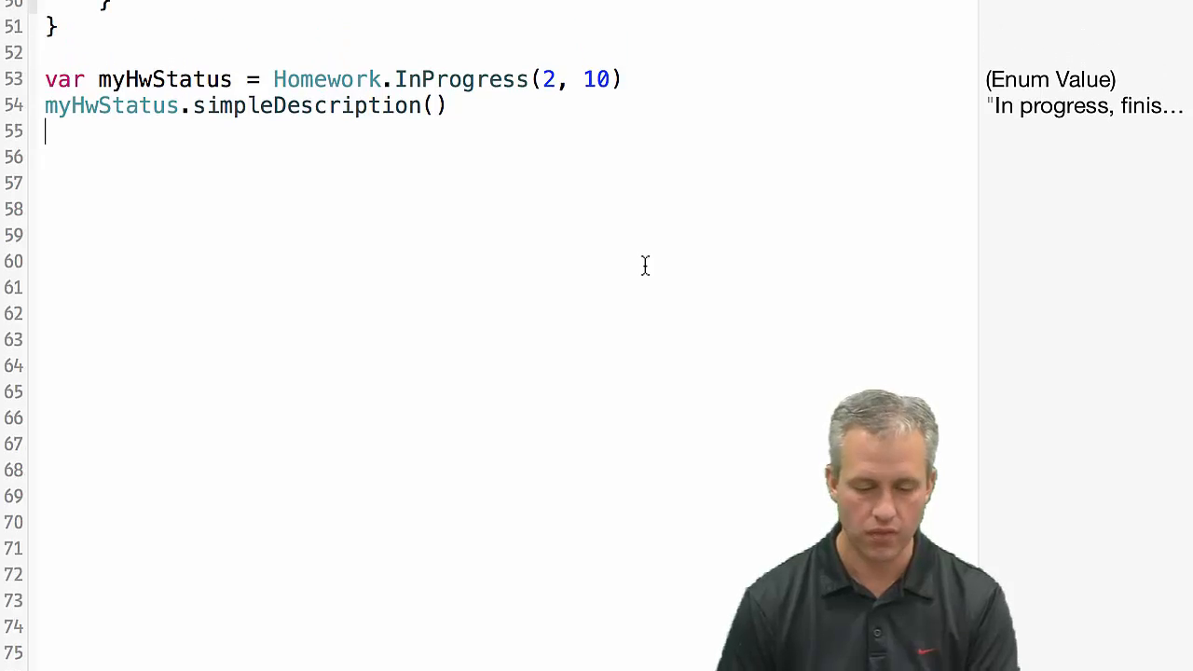